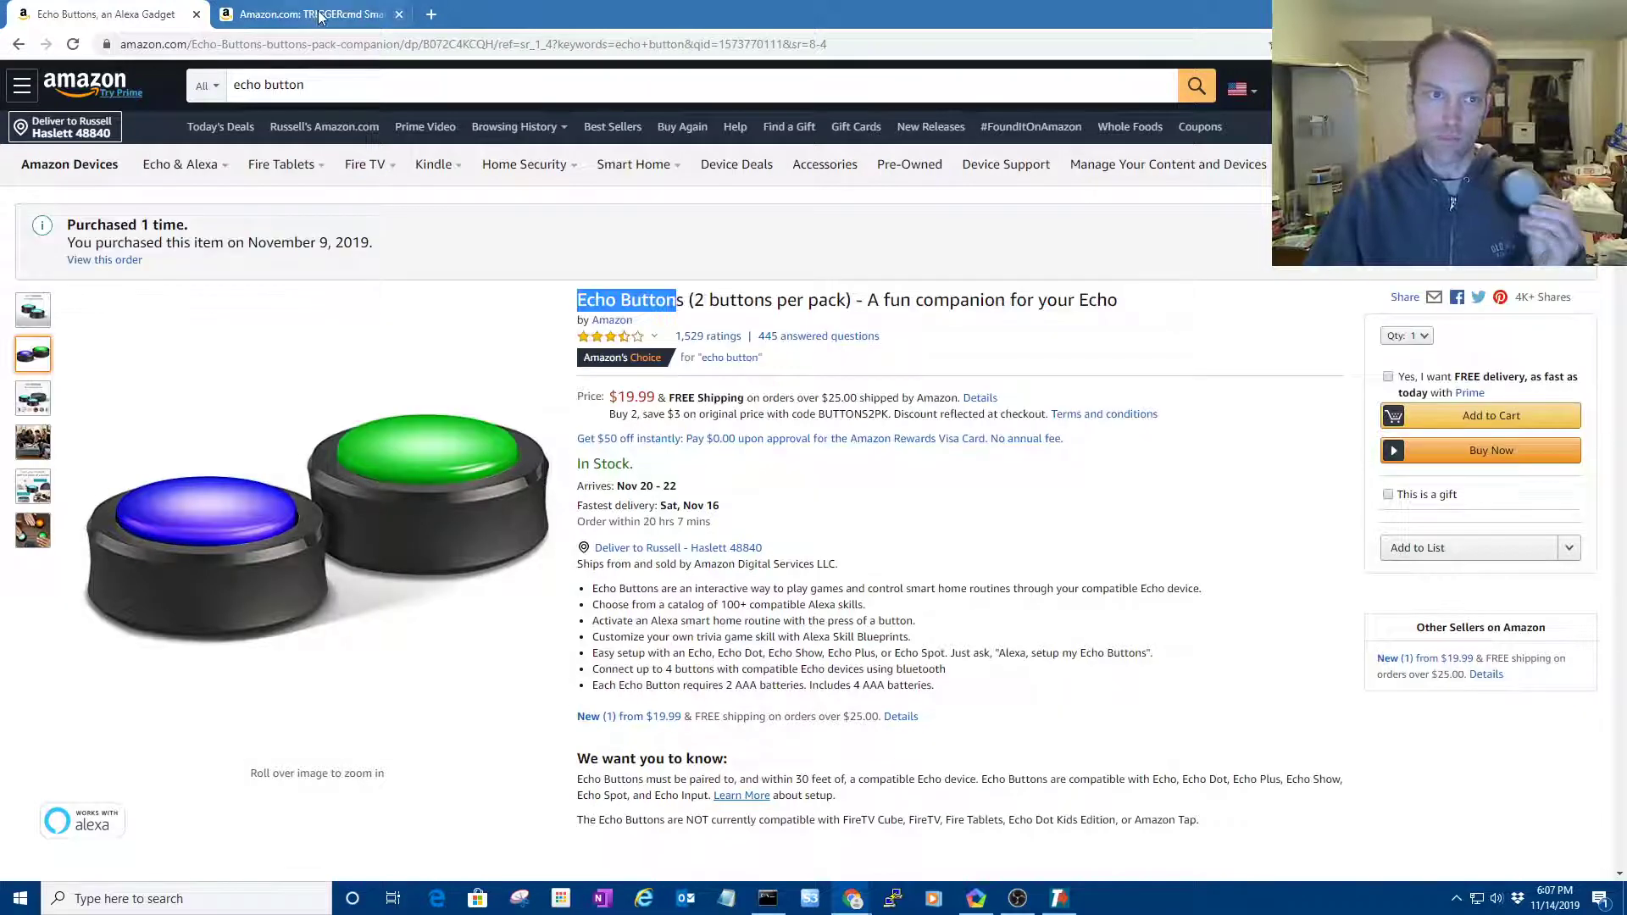
- Switch to the TRIGGERcmd Smart Home skill tab showing the command editor
{"action": "left_click", "coordinate": [300, 13]}
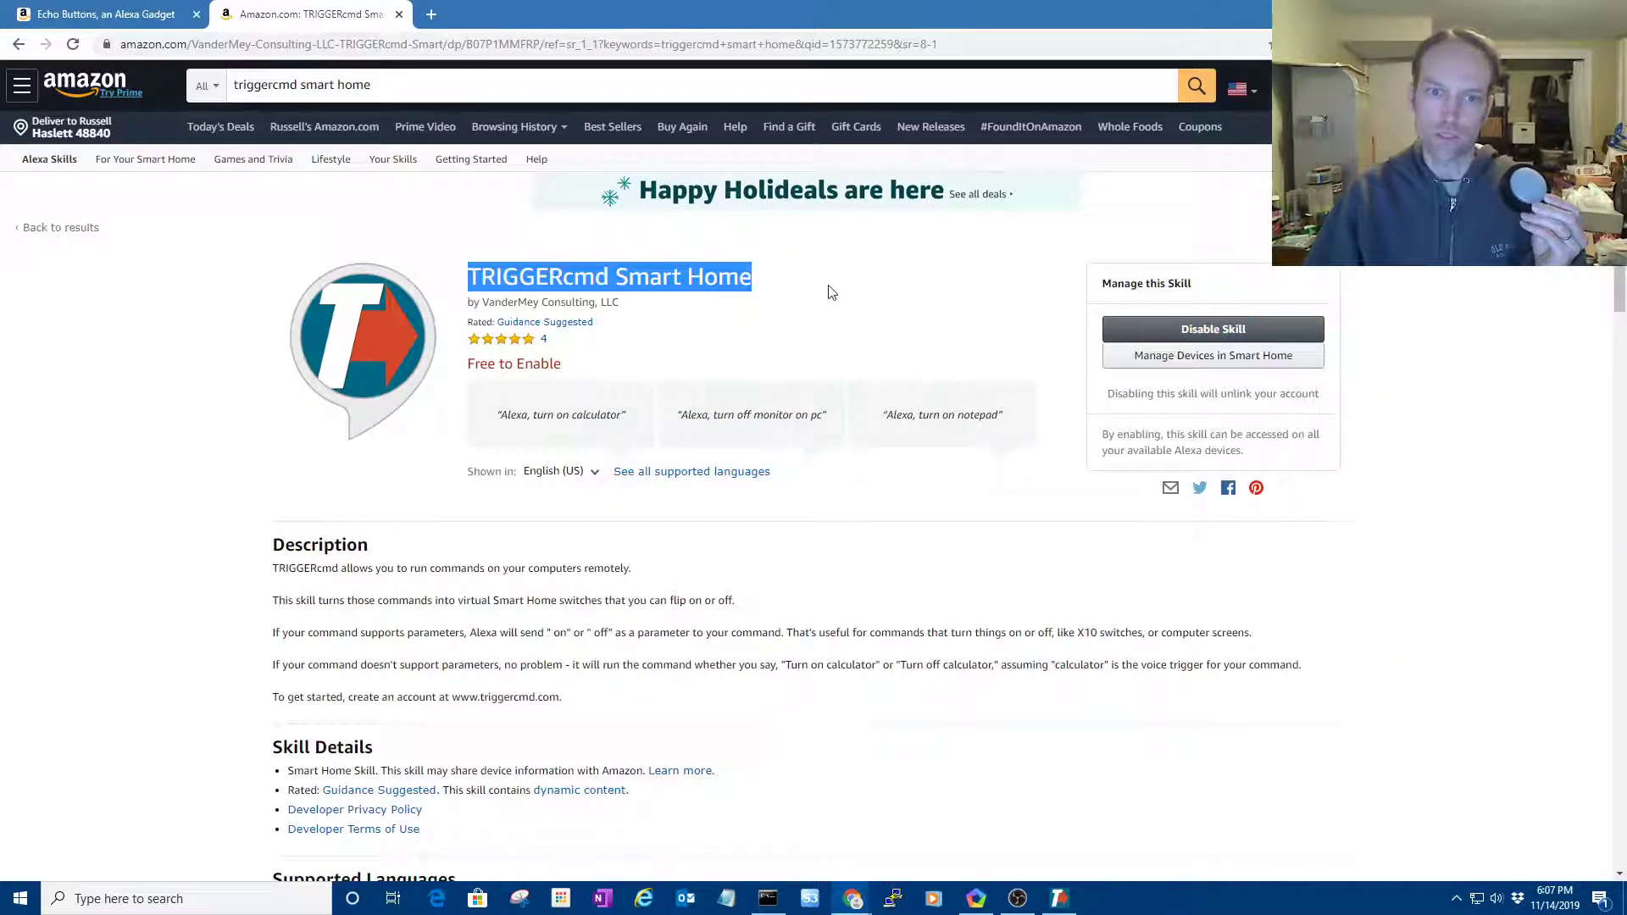
{"action": "left_click", "coordinate": [859, 278]}
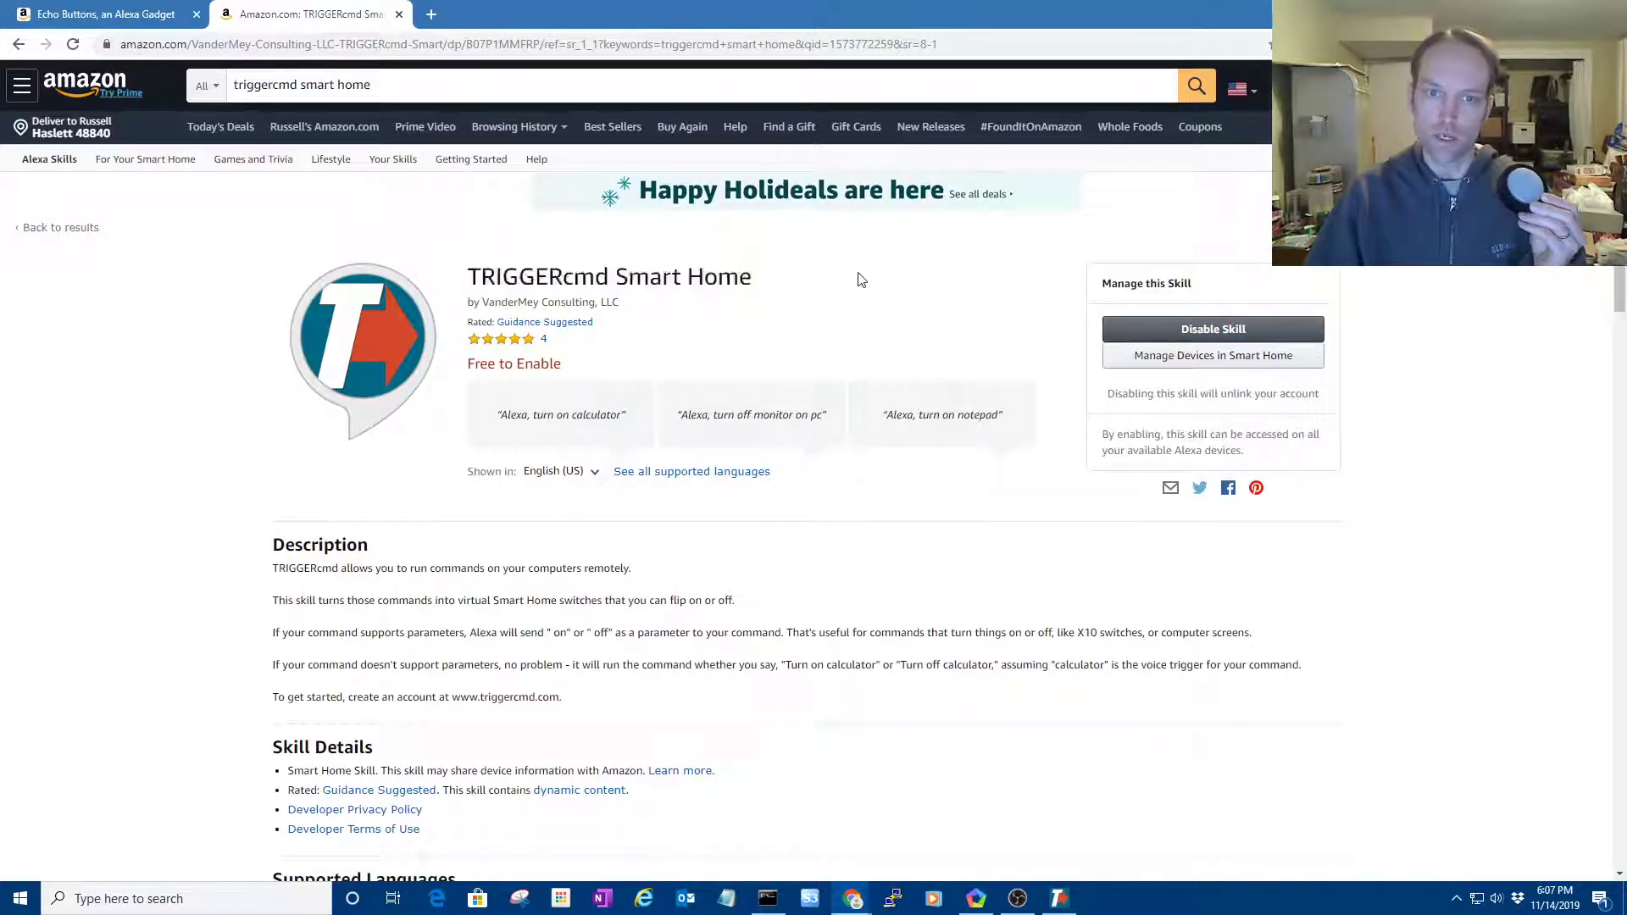
{"action": "mouse_move", "coordinate": [897, 294]}
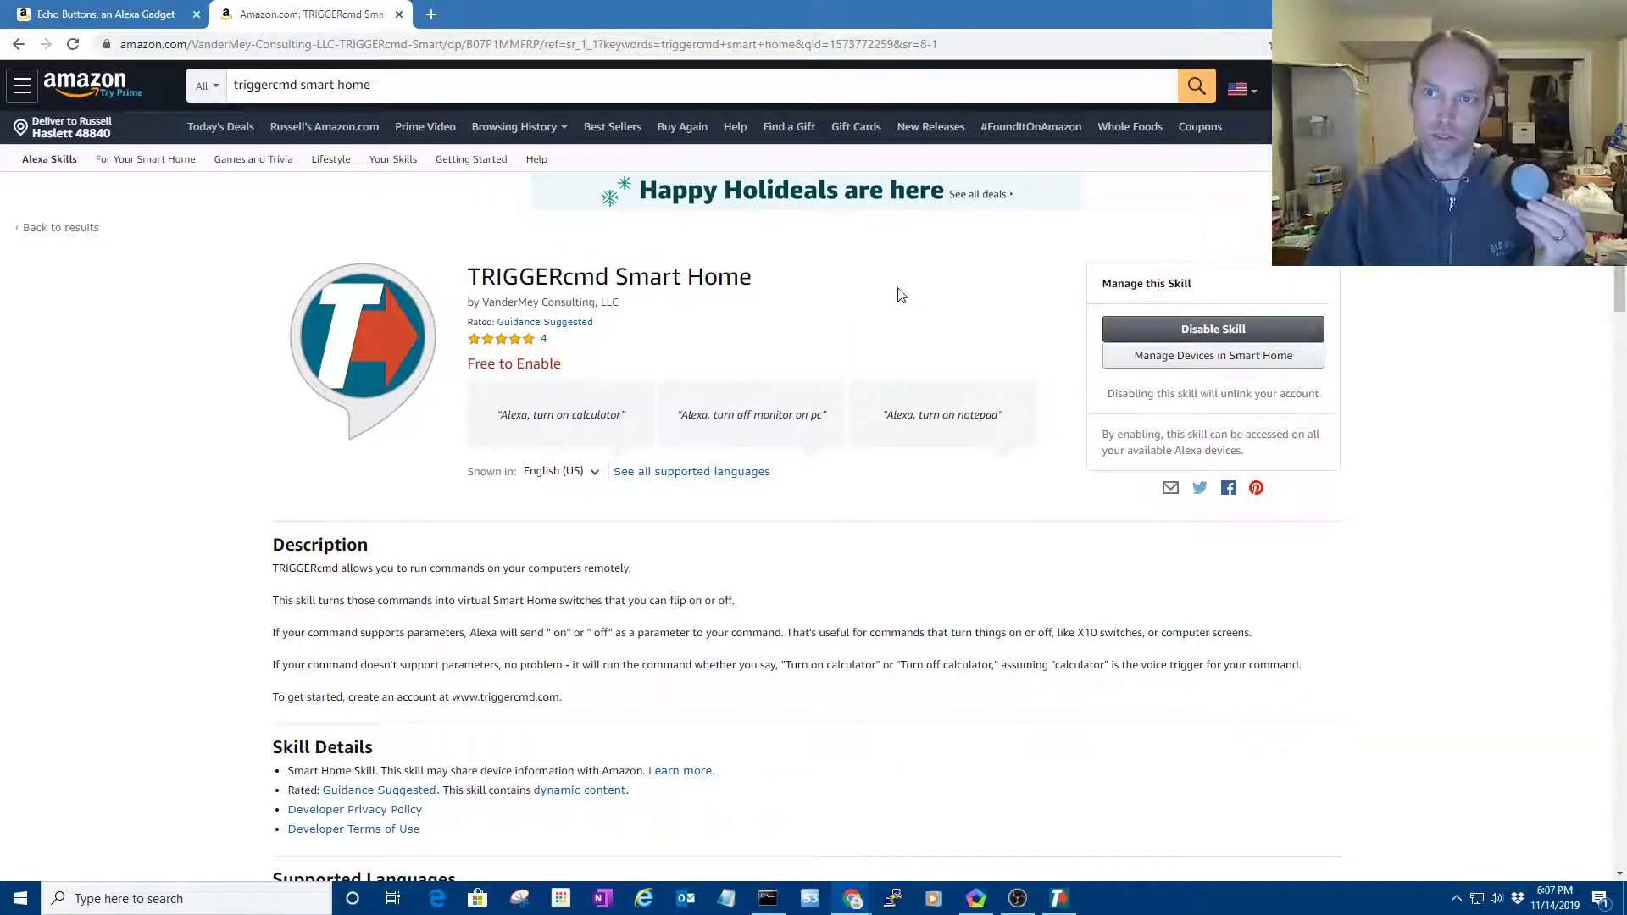
{"action": "left_click", "coordinate": [1057, 898]}
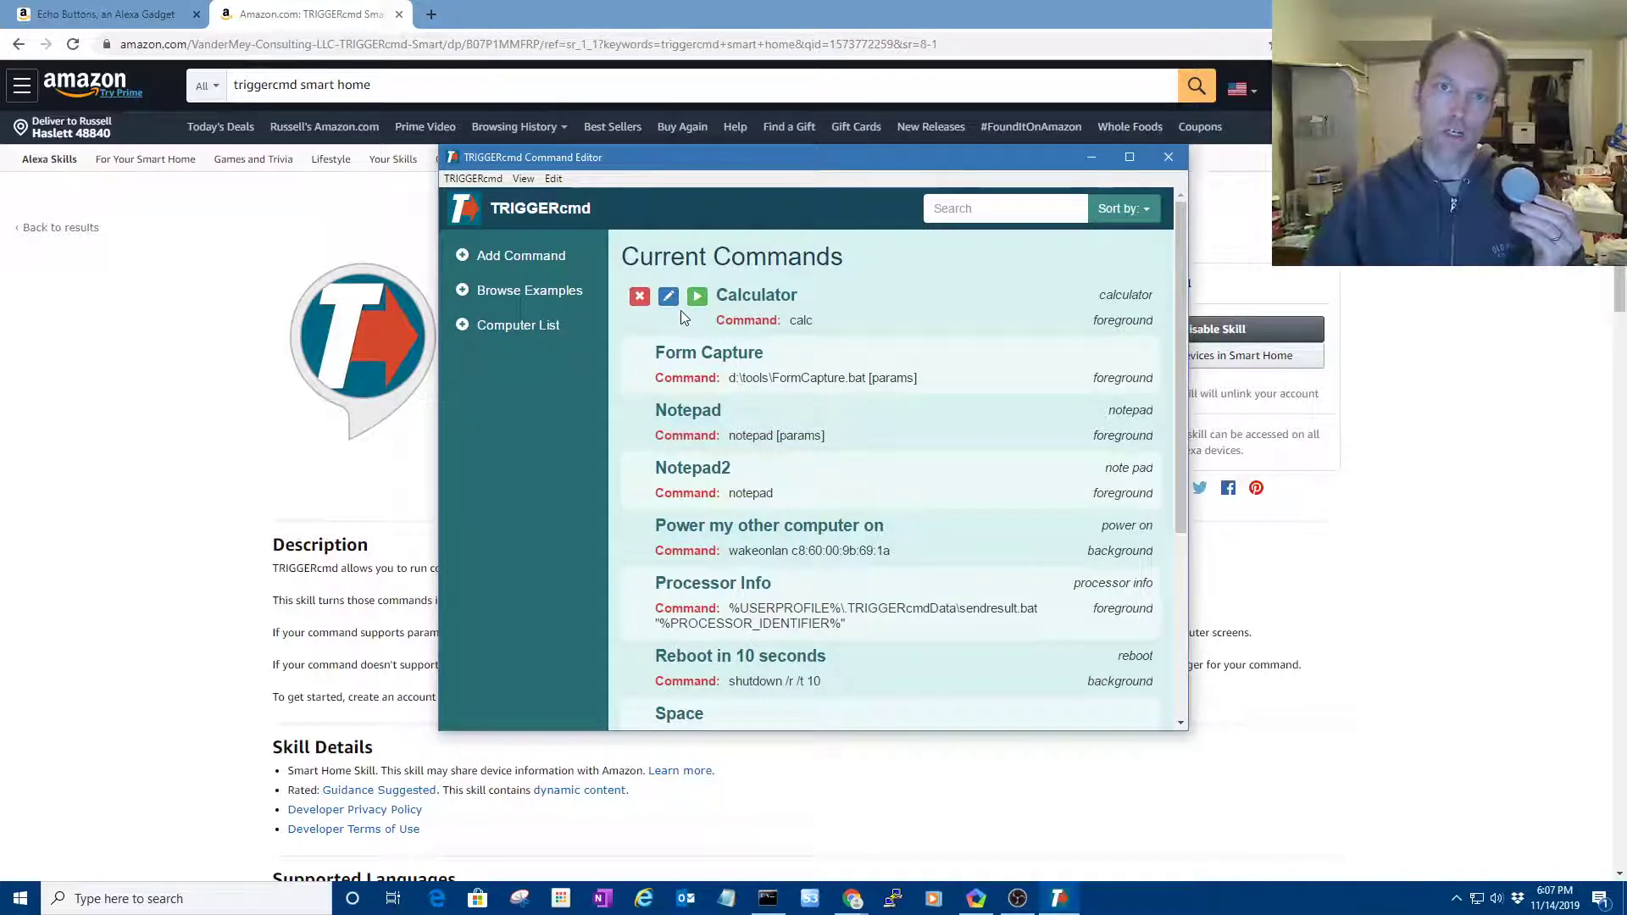
{"action": "mouse_move", "coordinate": [899, 288]}
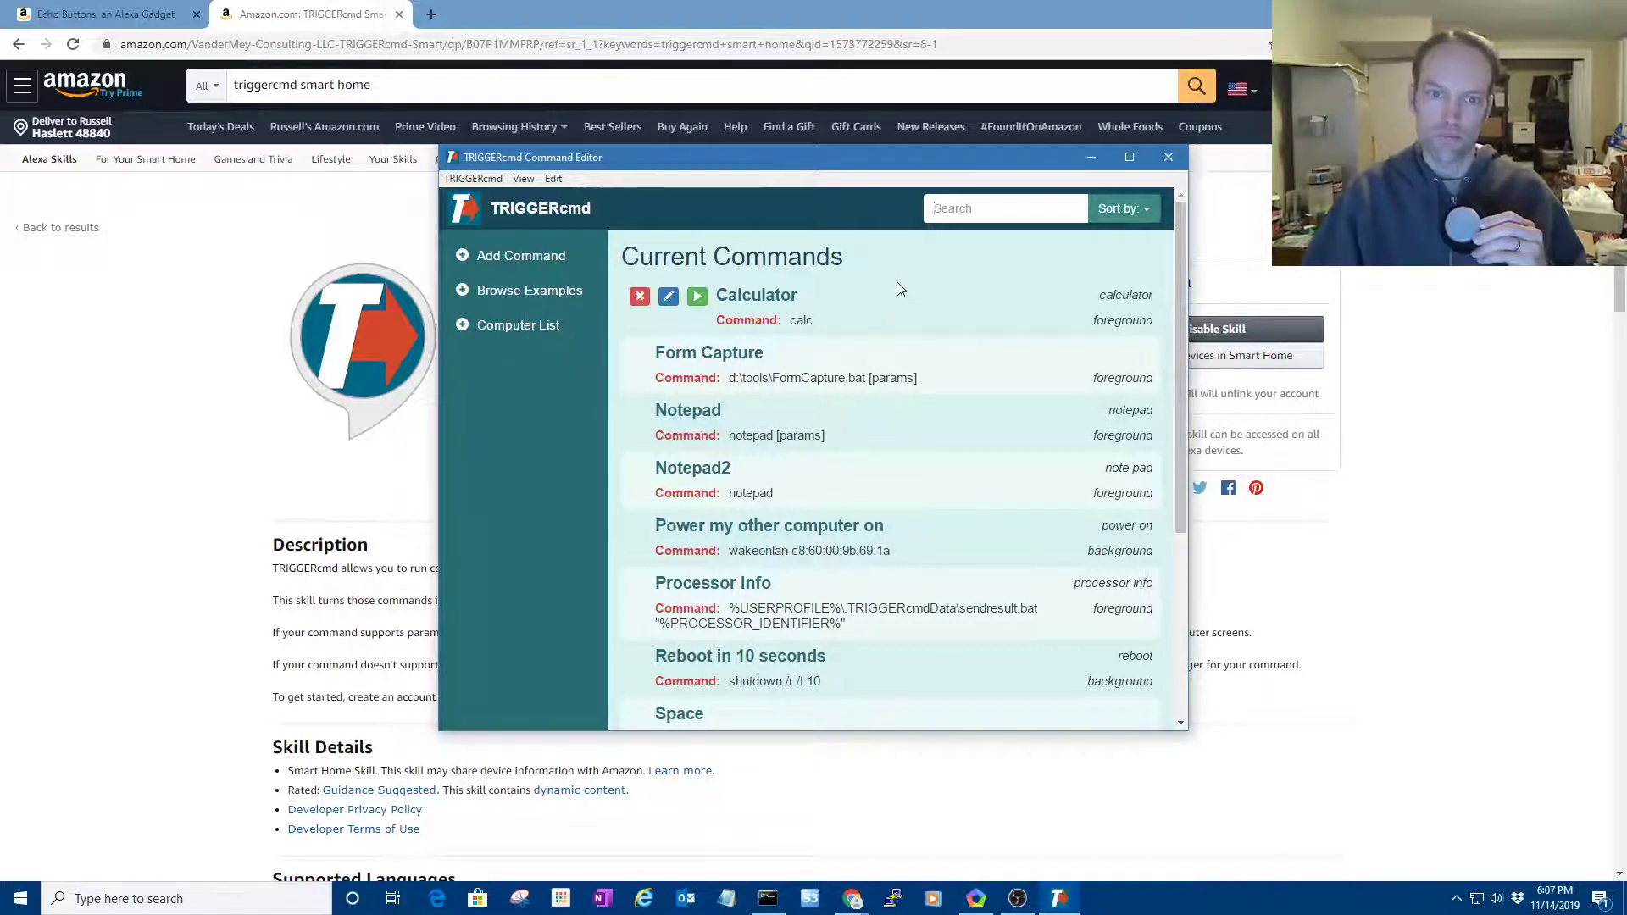
- Test-run the Calculator command, close Calculator, and return to the Echo Buttons page
{"action": "left_click", "coordinate": [697, 296]}
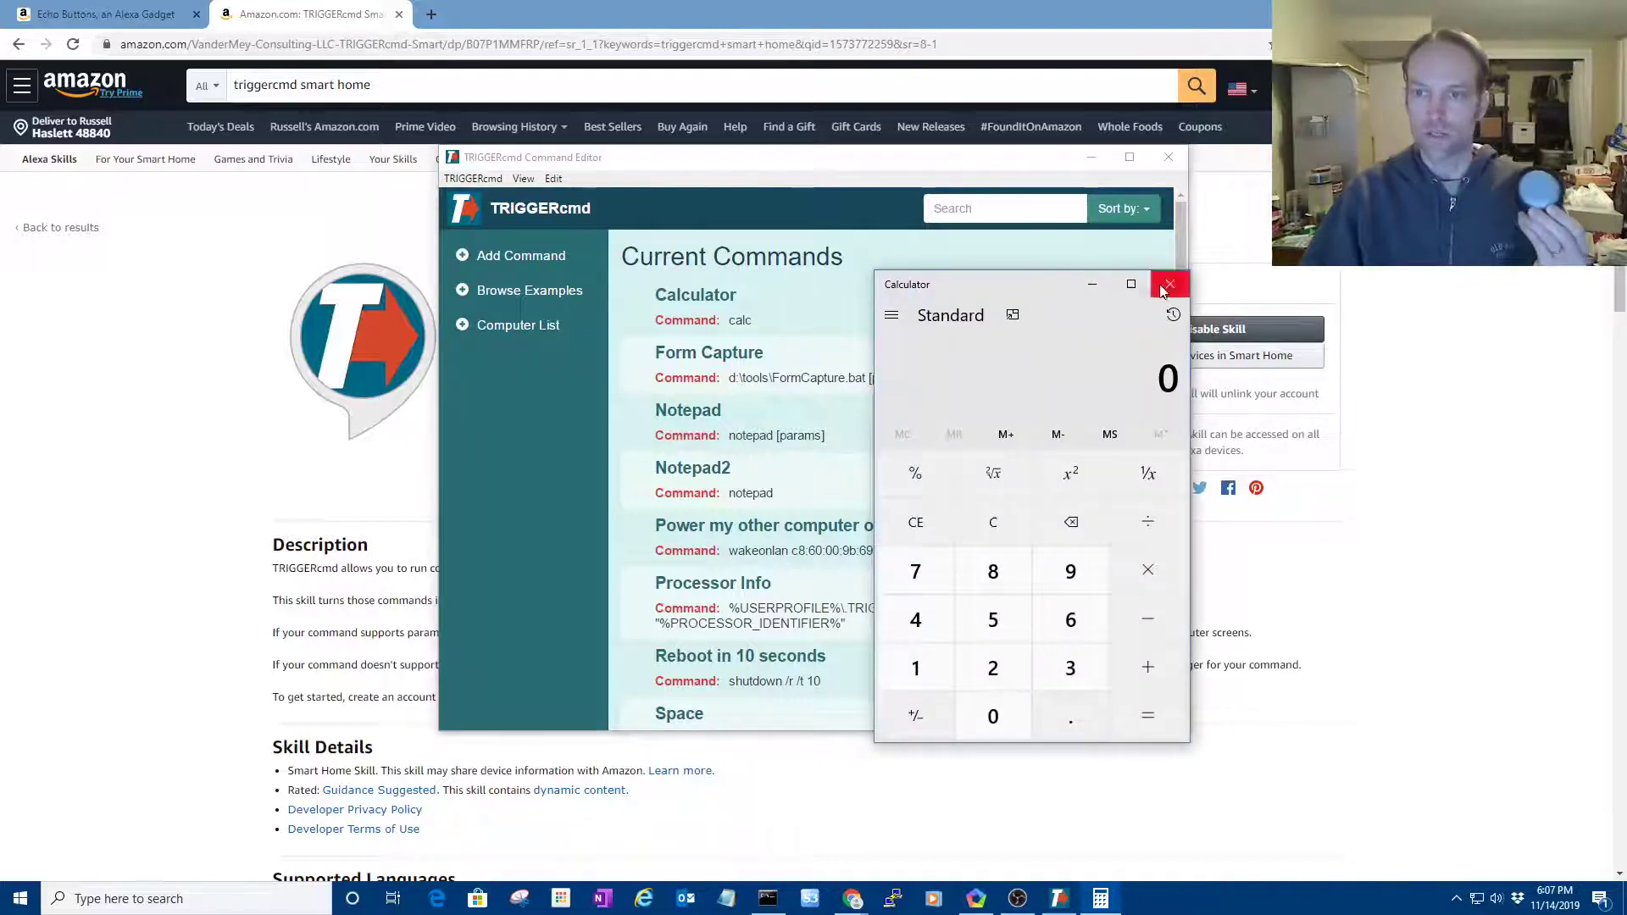
{"action": "left_click", "coordinate": [1170, 284]}
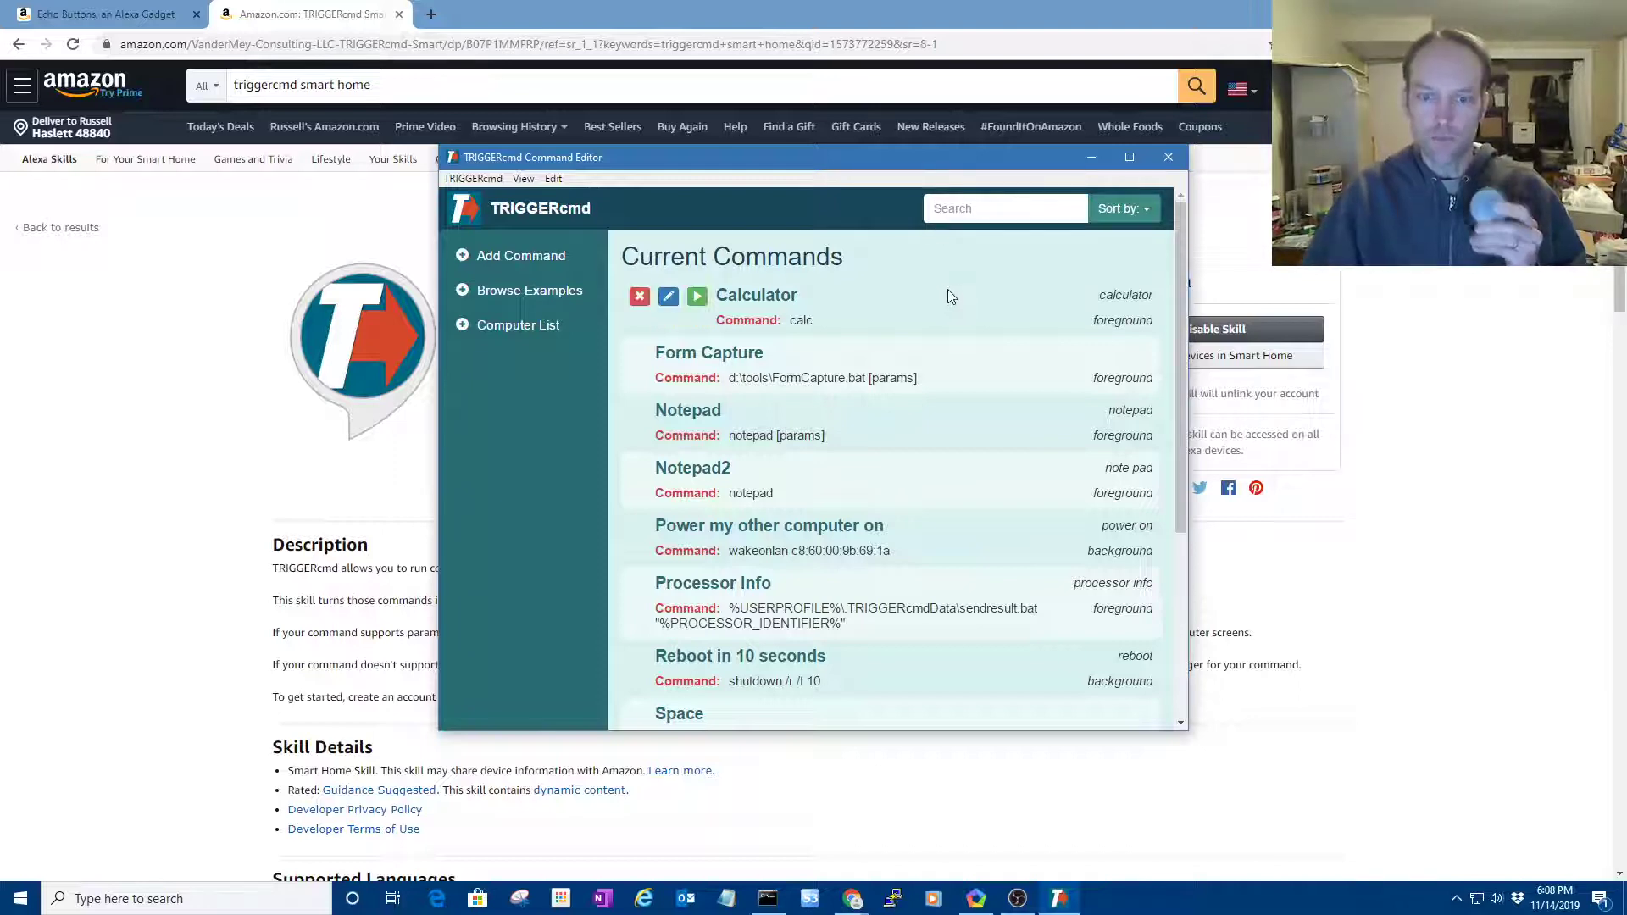
{"action": "left_click", "coordinate": [103, 13]}
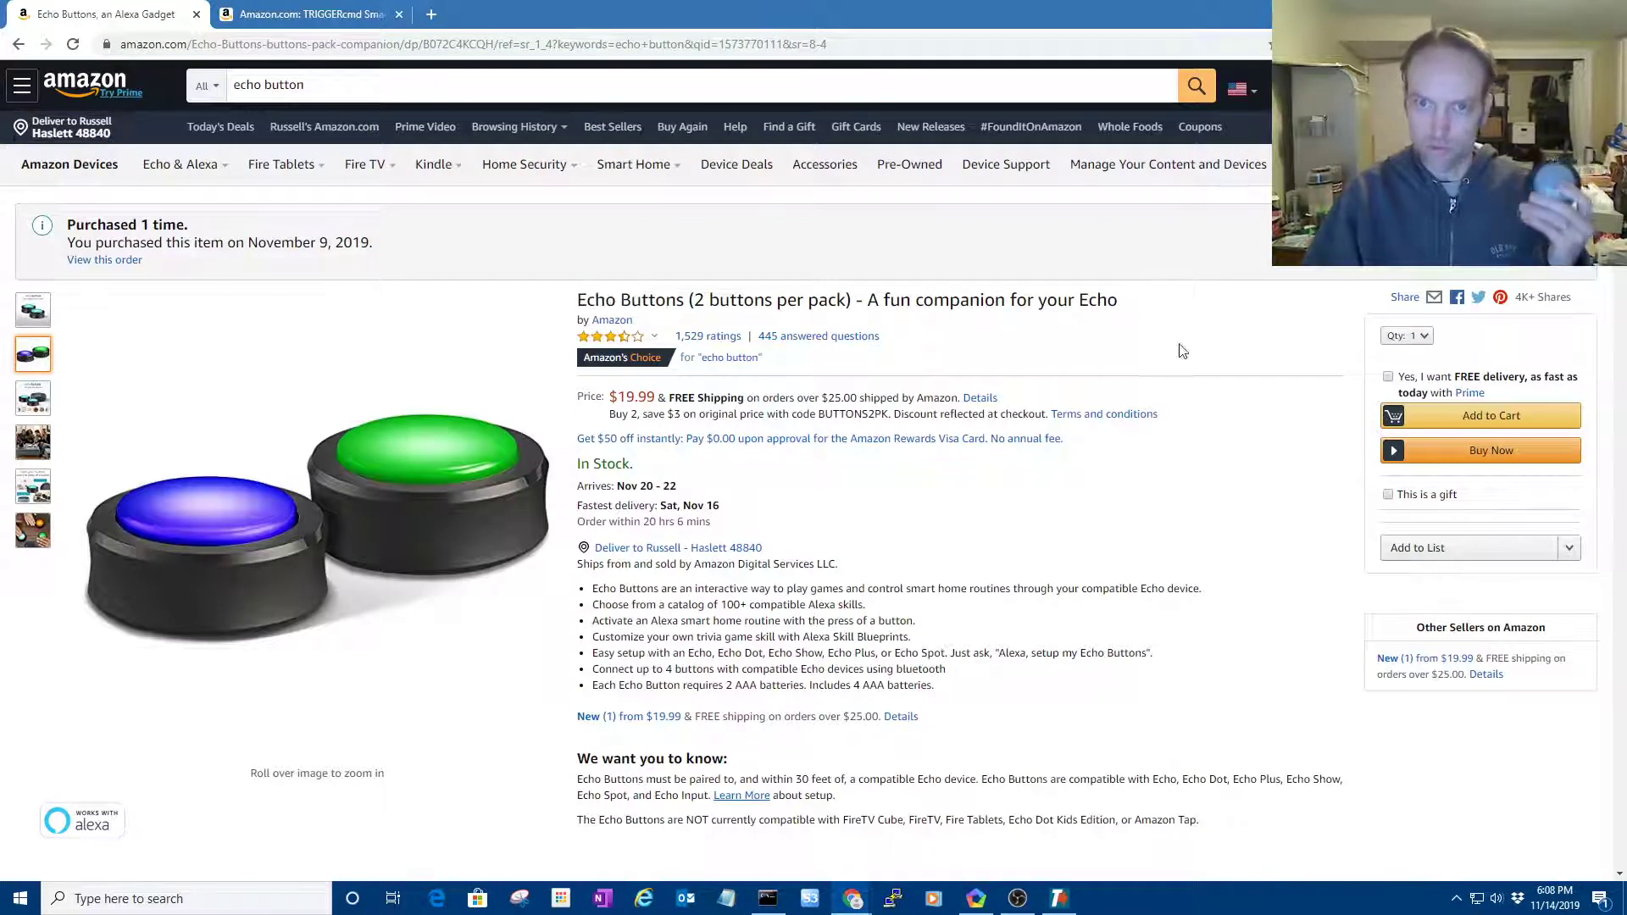
{"action": "mouse_move", "coordinate": [1253, 371]}
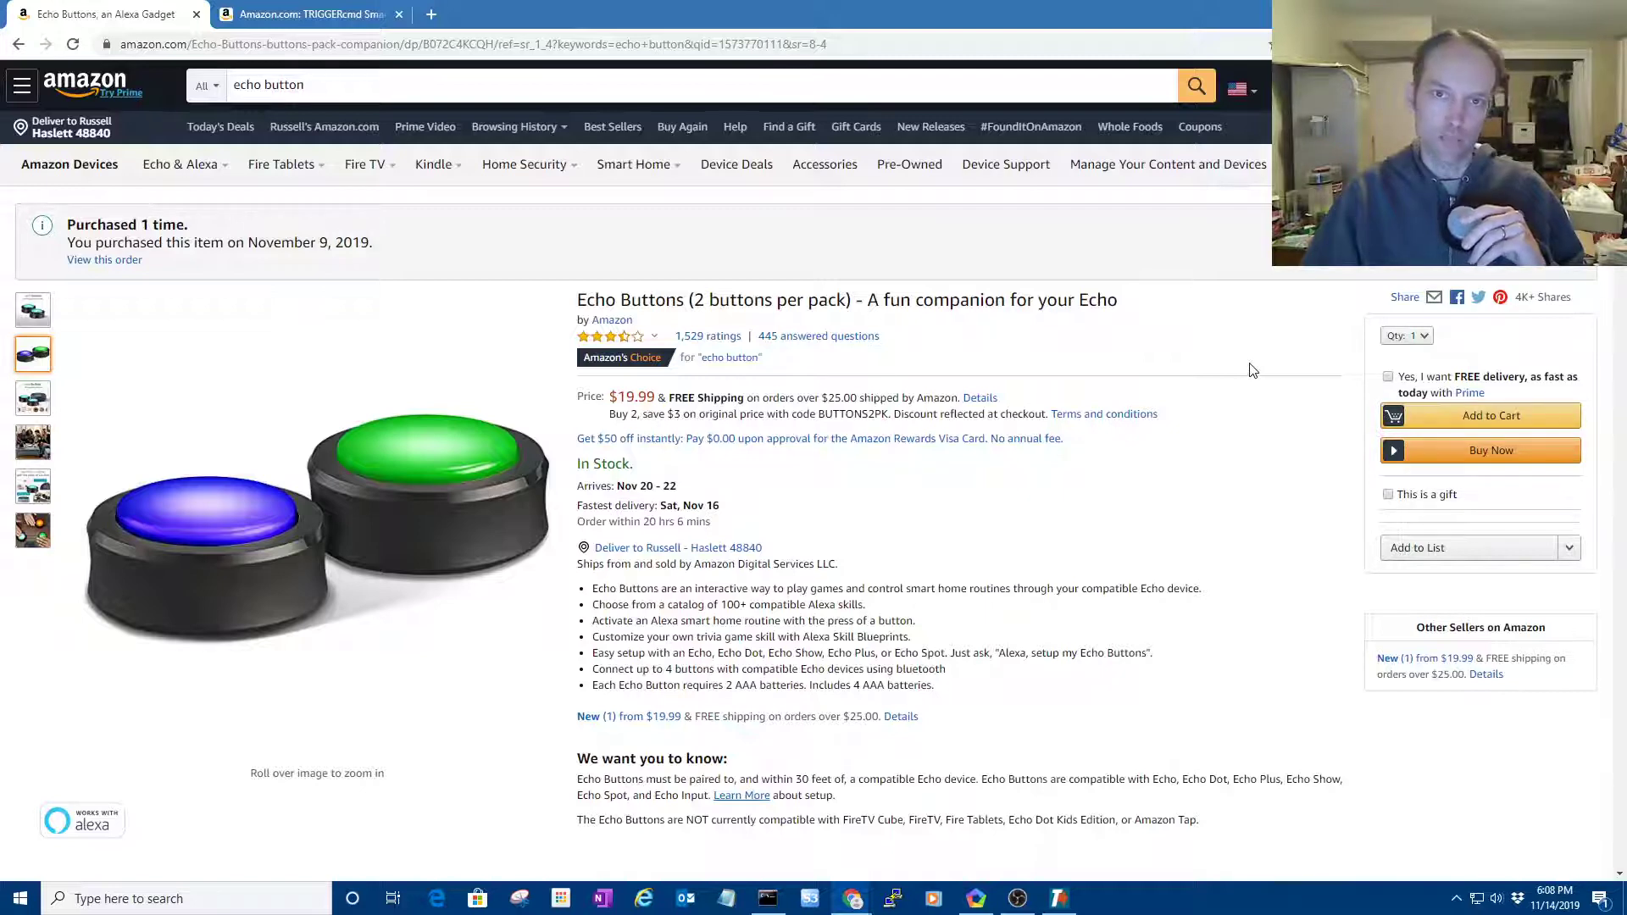
{"action": "mouse_move", "coordinate": [1234, 323]}
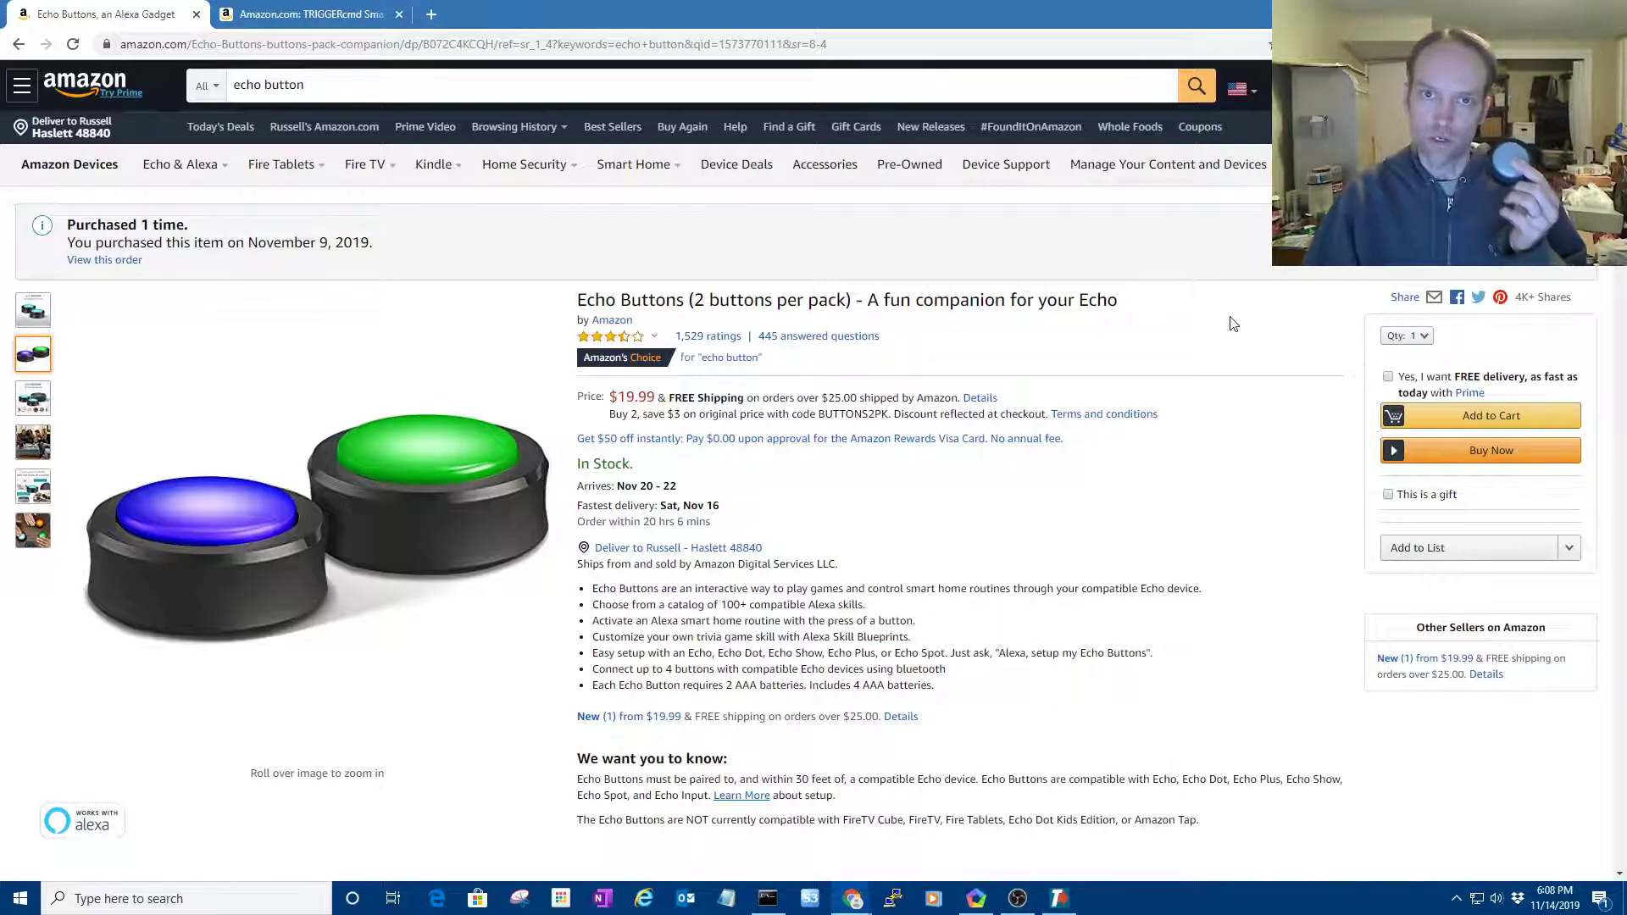
- Return to the TRIGGERcmd skill tab, then bring up the Alexa app's routines list
{"action": "double_click", "coordinate": [630, 300]}
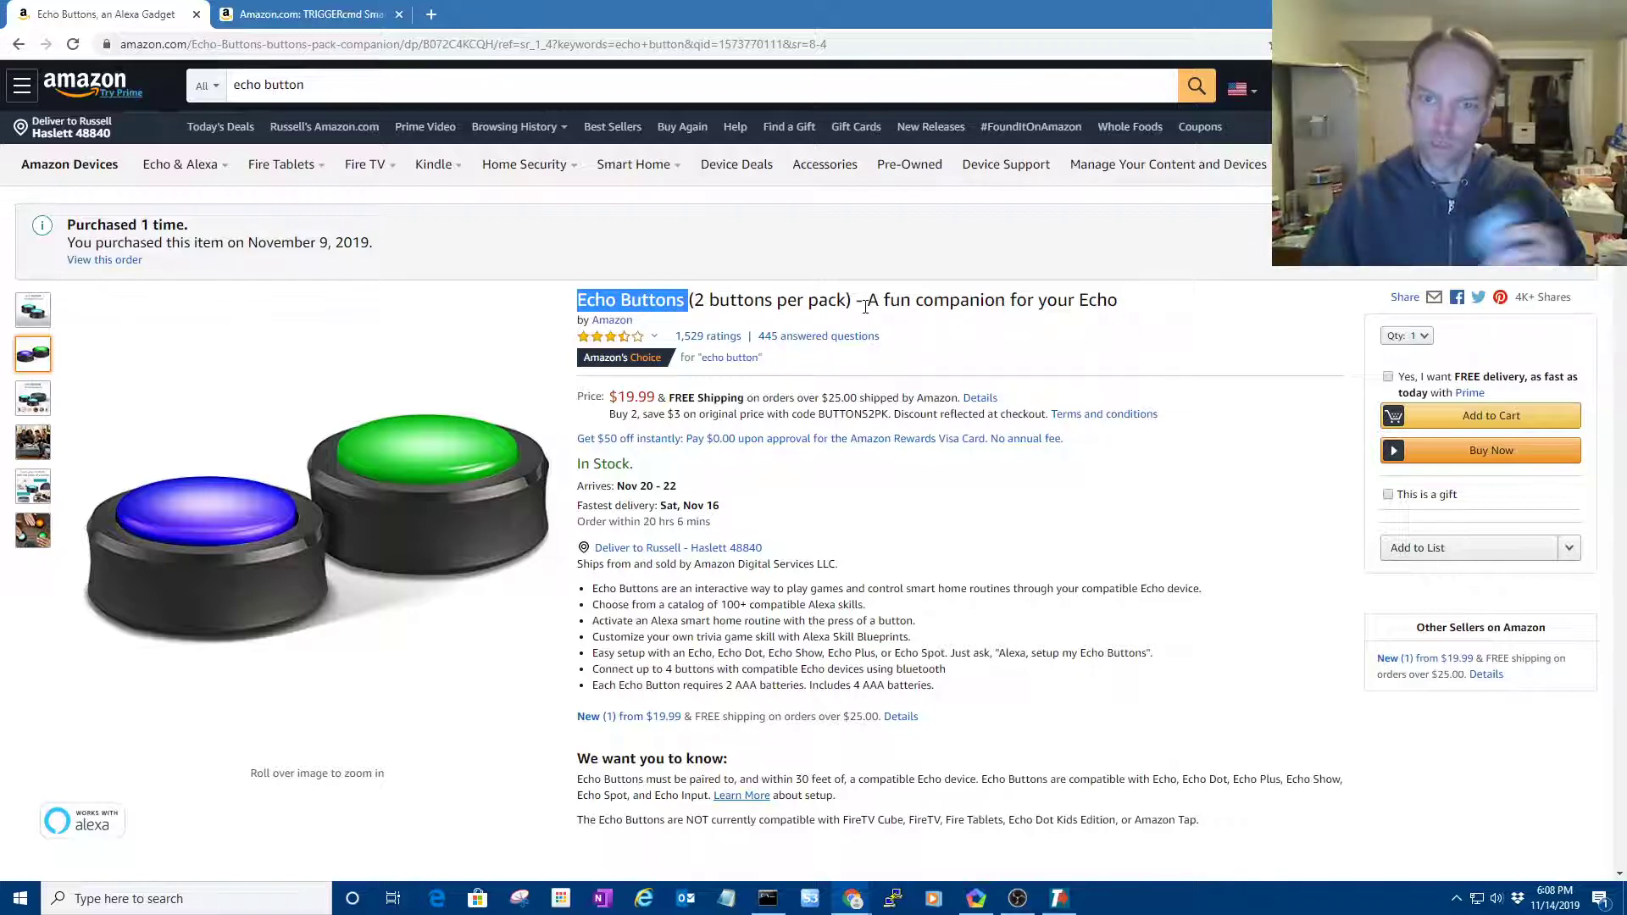
{"action": "mouse_move", "coordinate": [972, 626]}
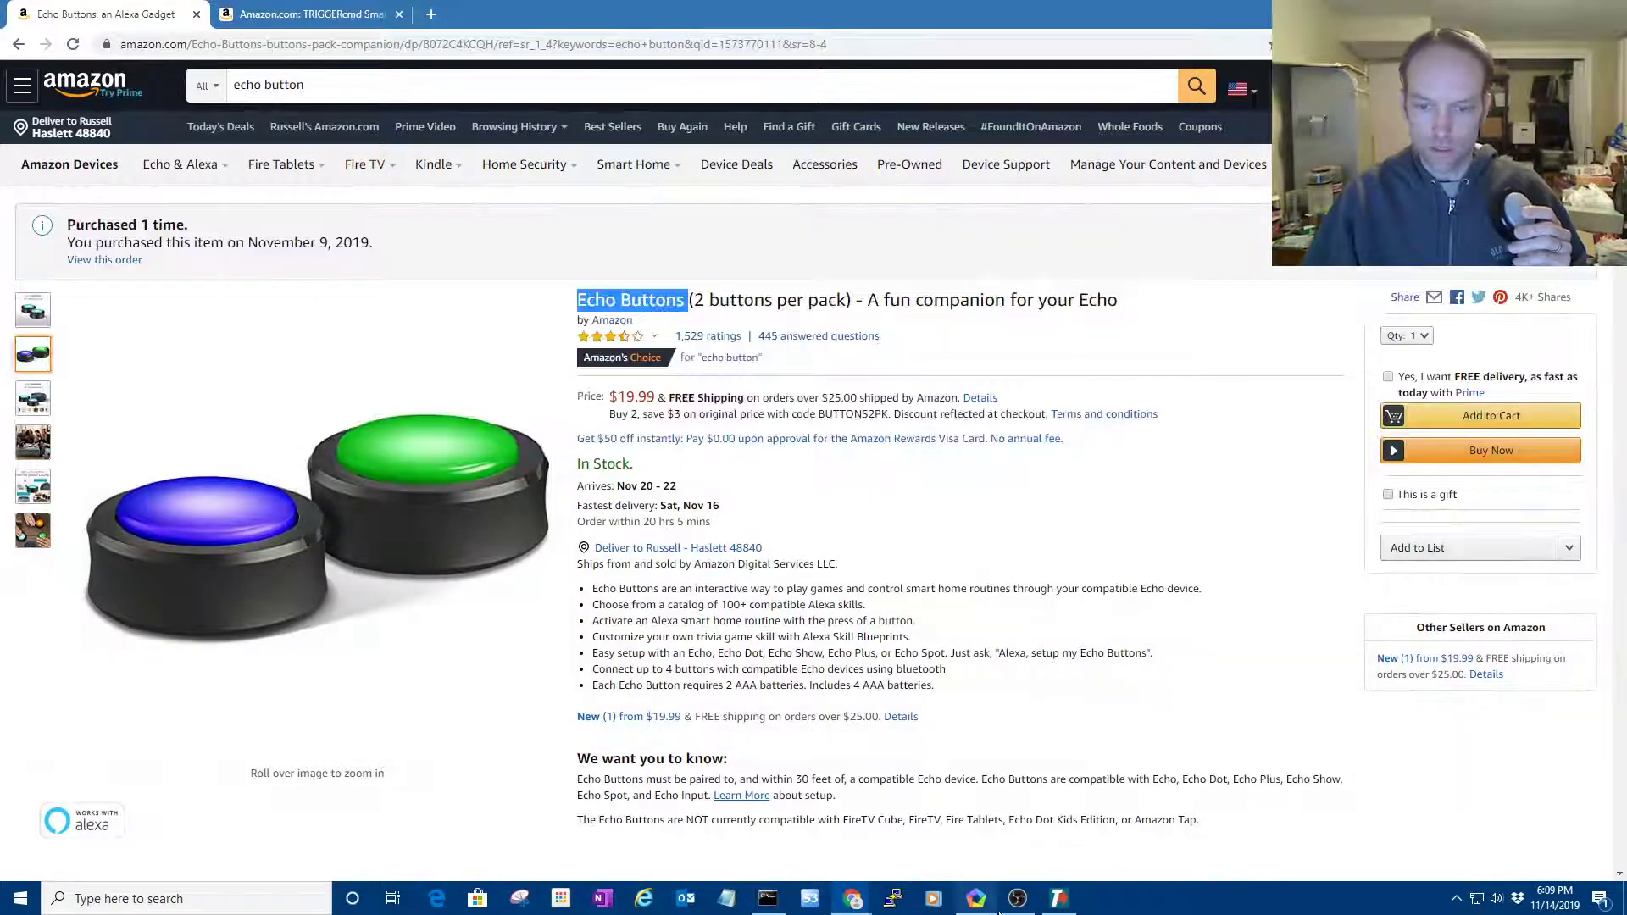
{"action": "left_click", "coordinate": [301, 13]}
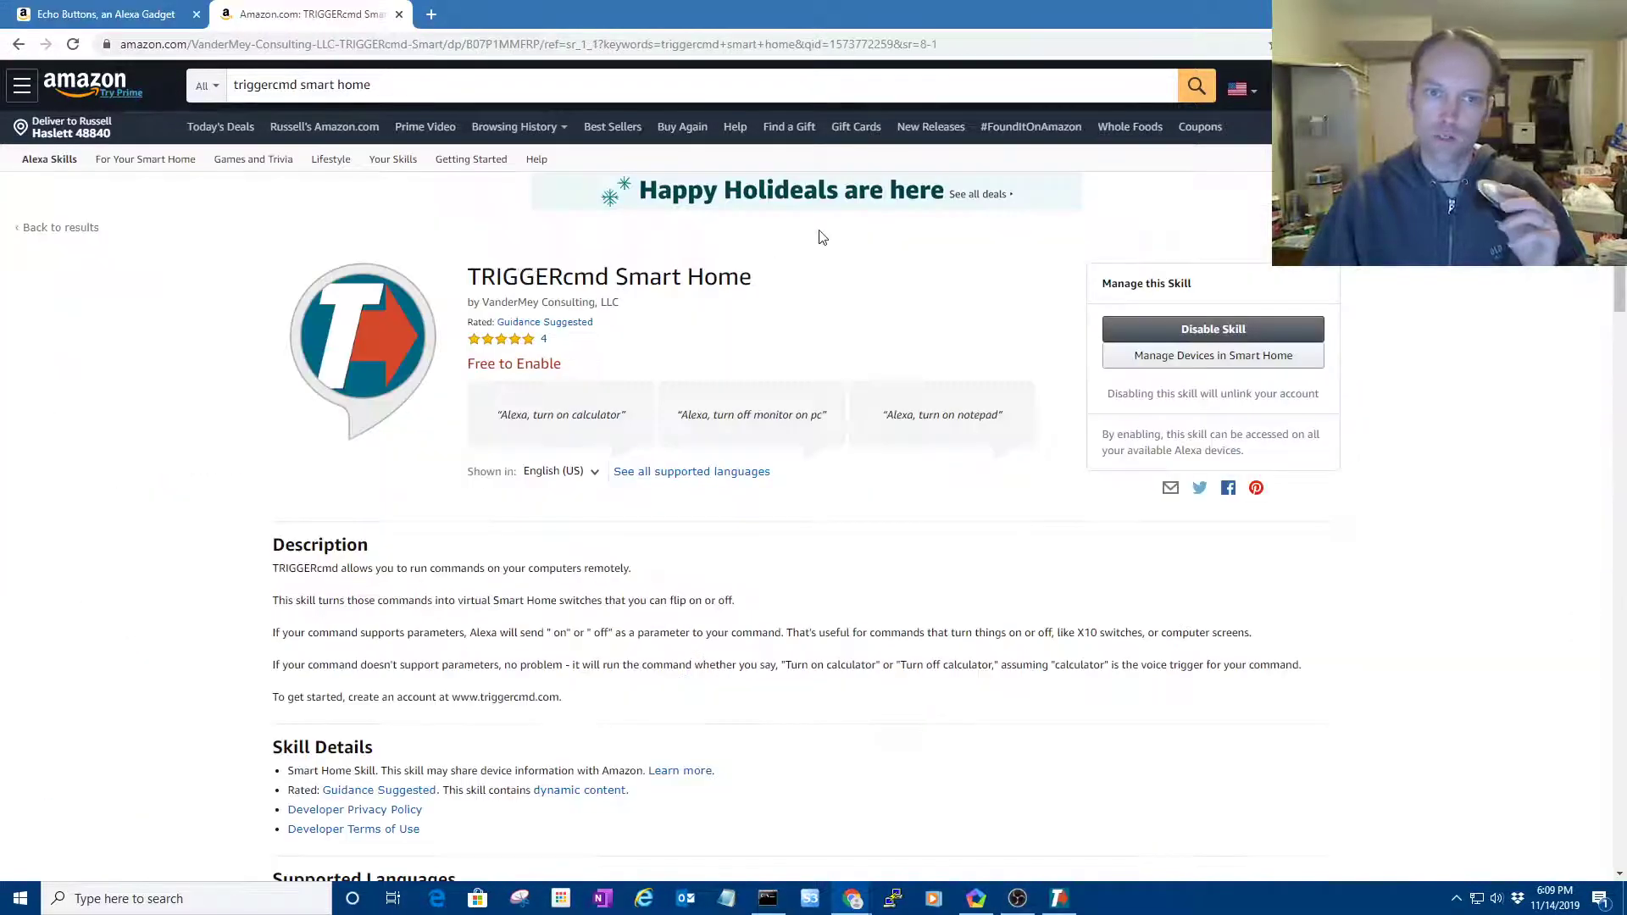
{"action": "mouse_move", "coordinate": [787, 299]}
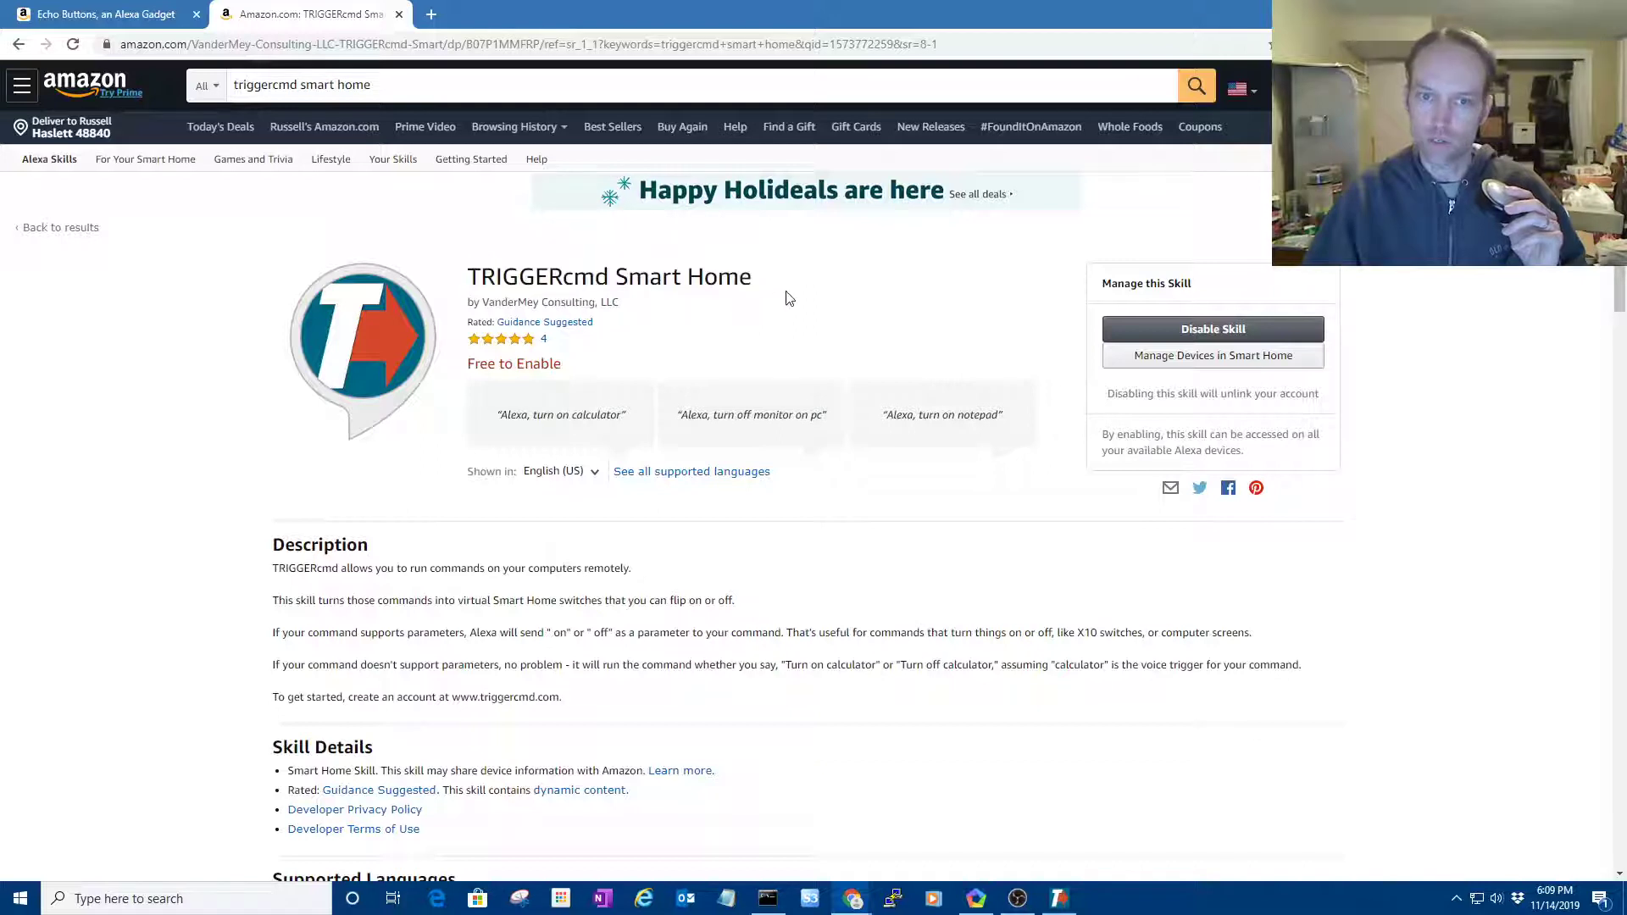
{"action": "double_click", "coordinate": [609, 276]}
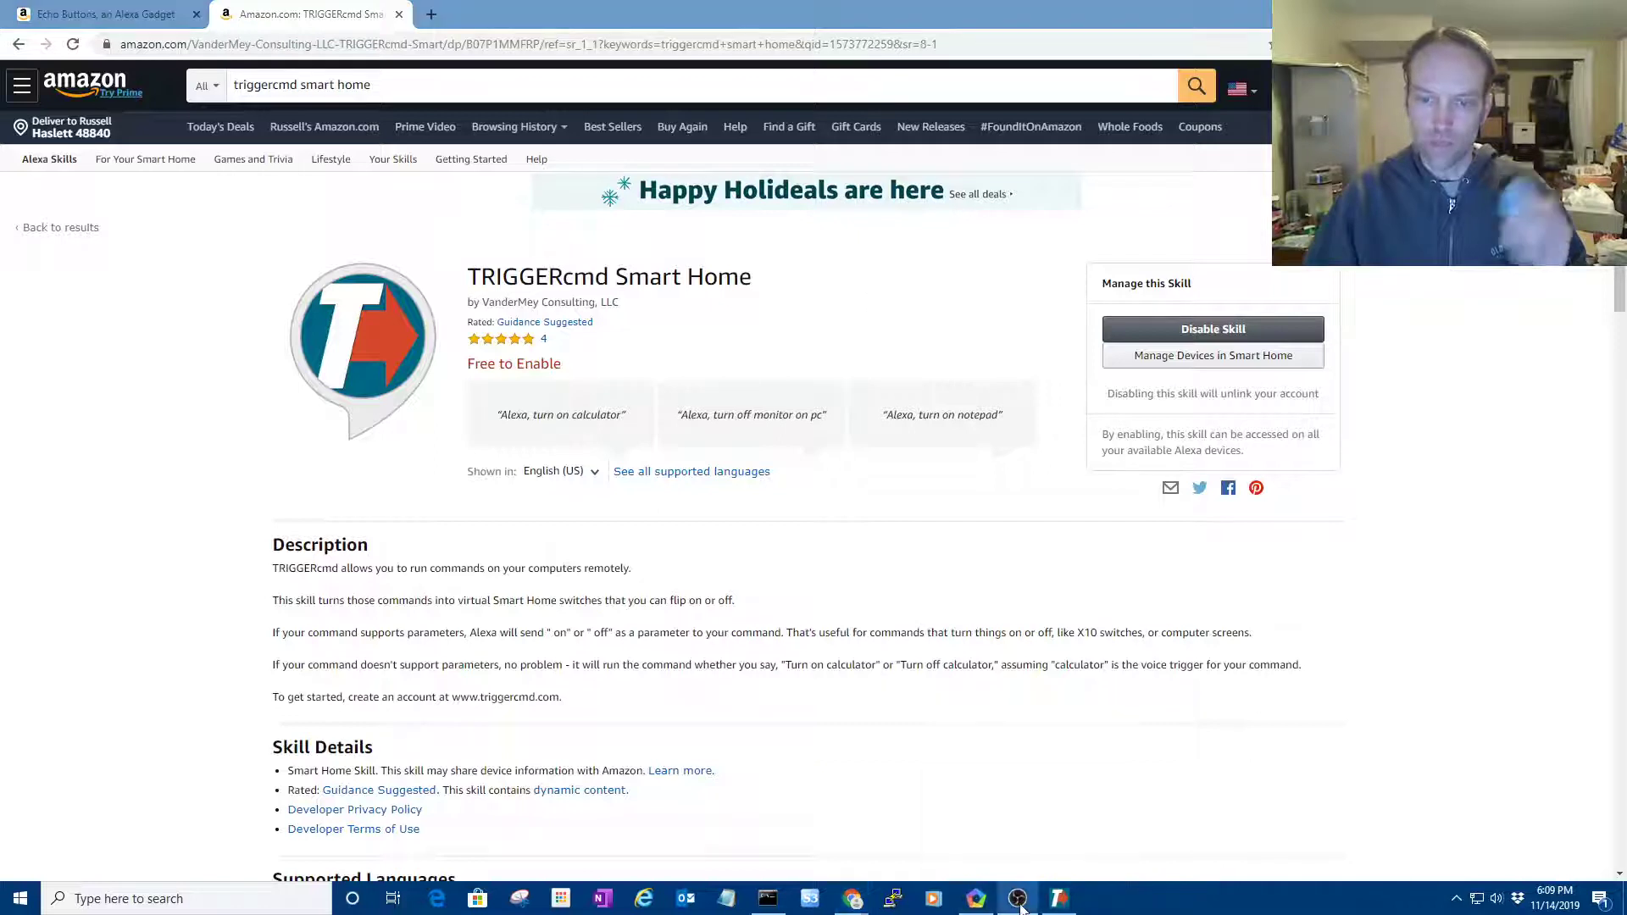
{"action": "left_click", "coordinate": [1016, 898]}
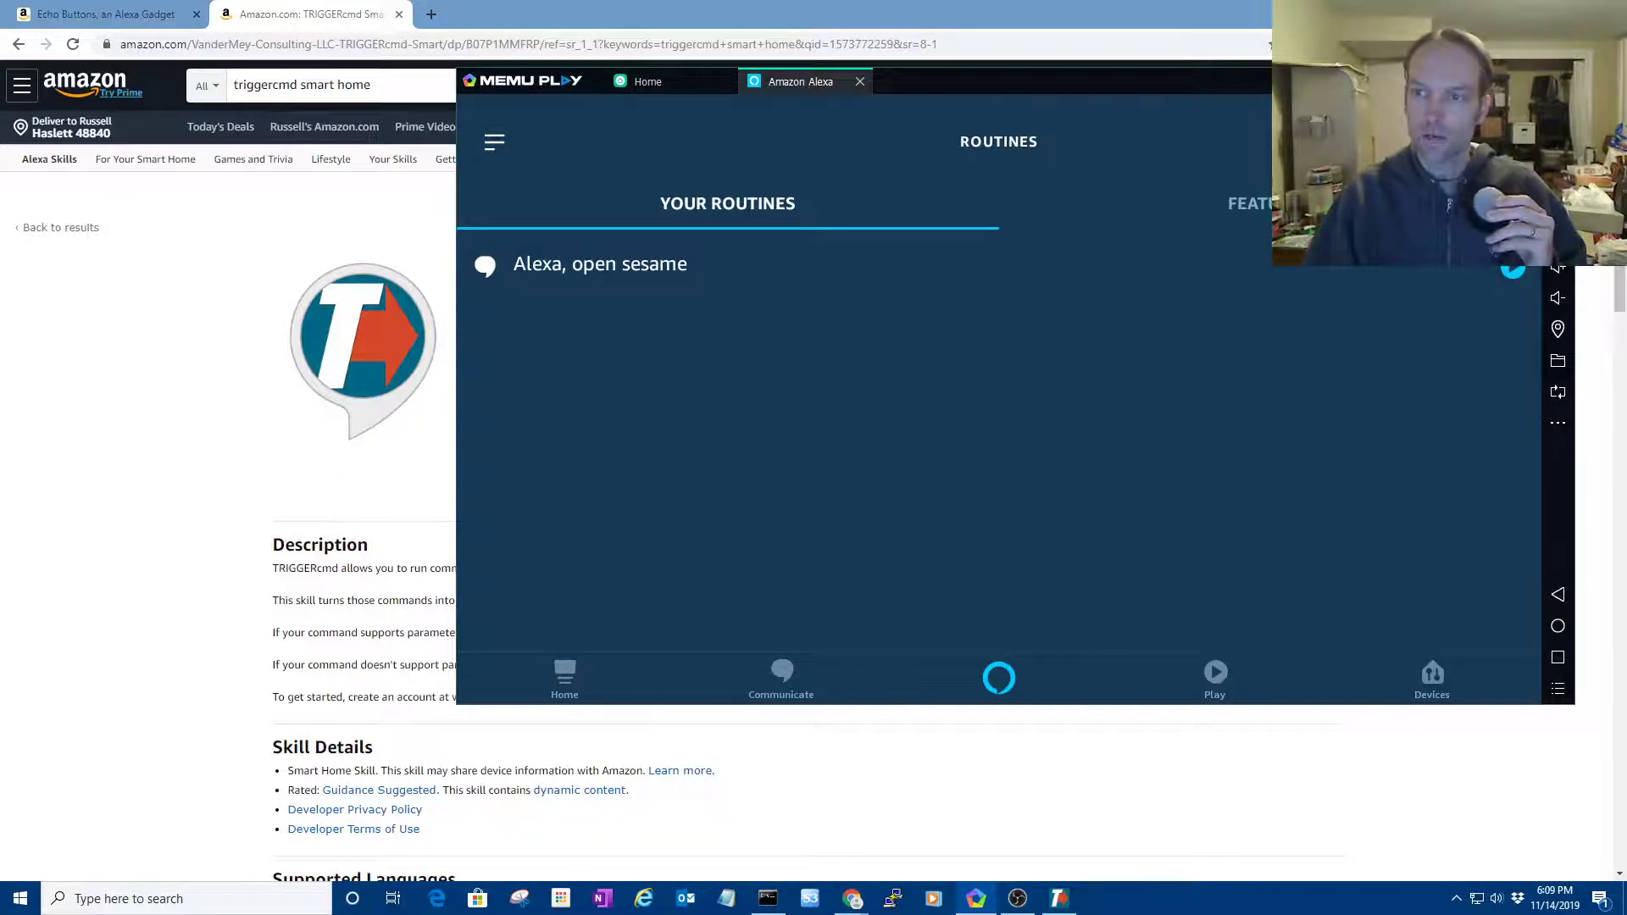
- Tap + on the Routines screen to begin a new routine
{"action": "left_click", "coordinate": [1511, 292]}
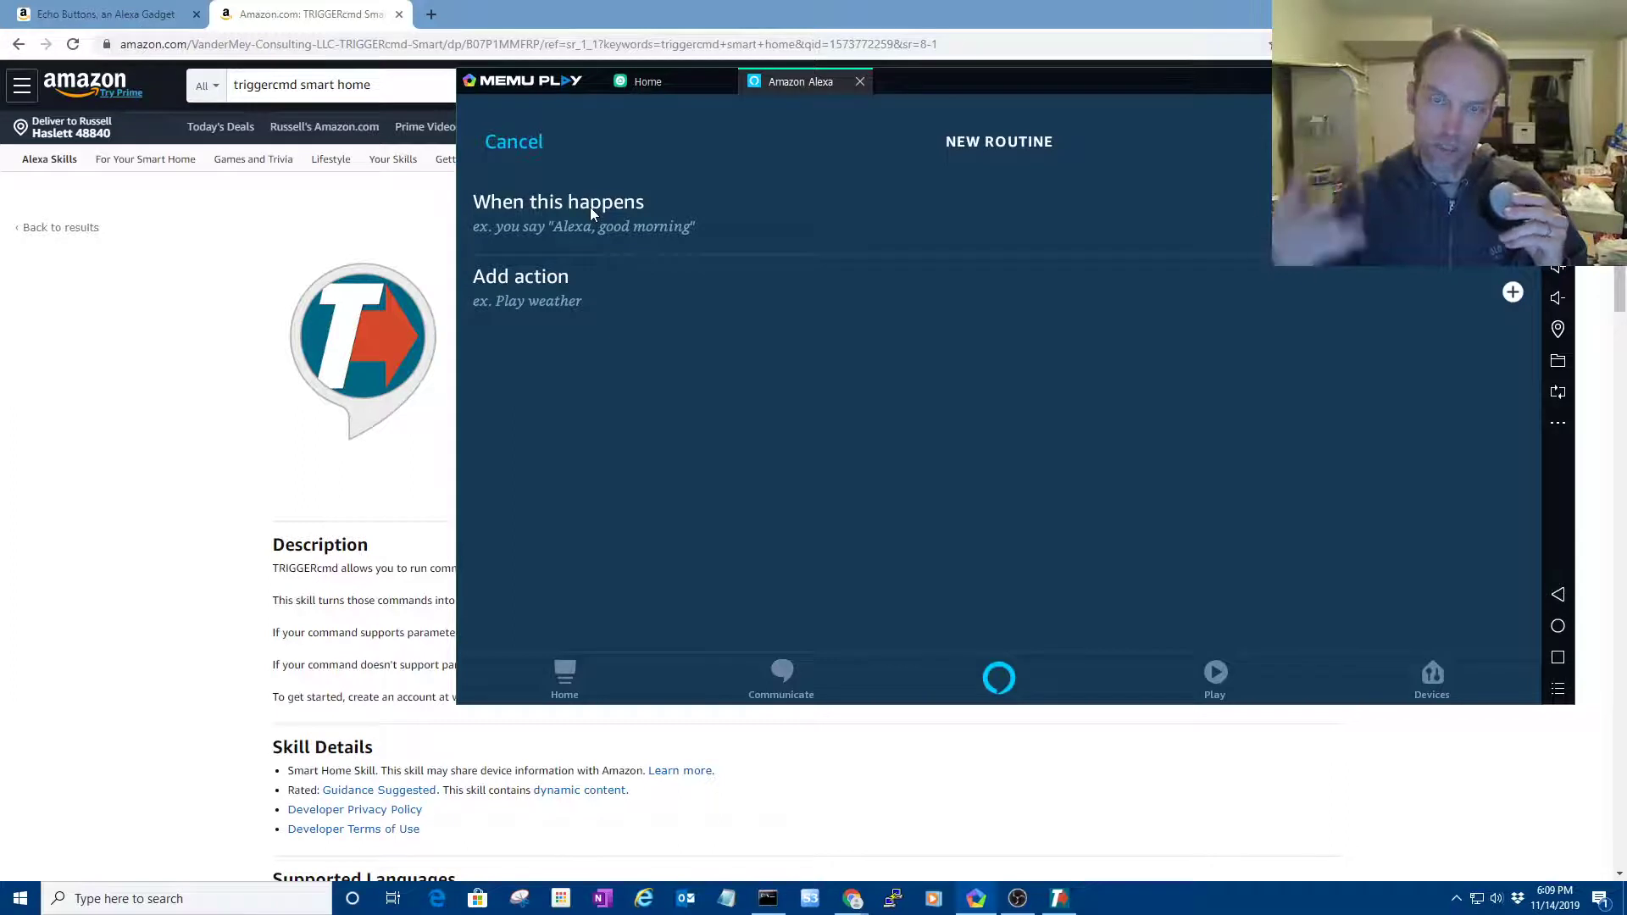
{"action": "mouse_move", "coordinate": [65, 307]}
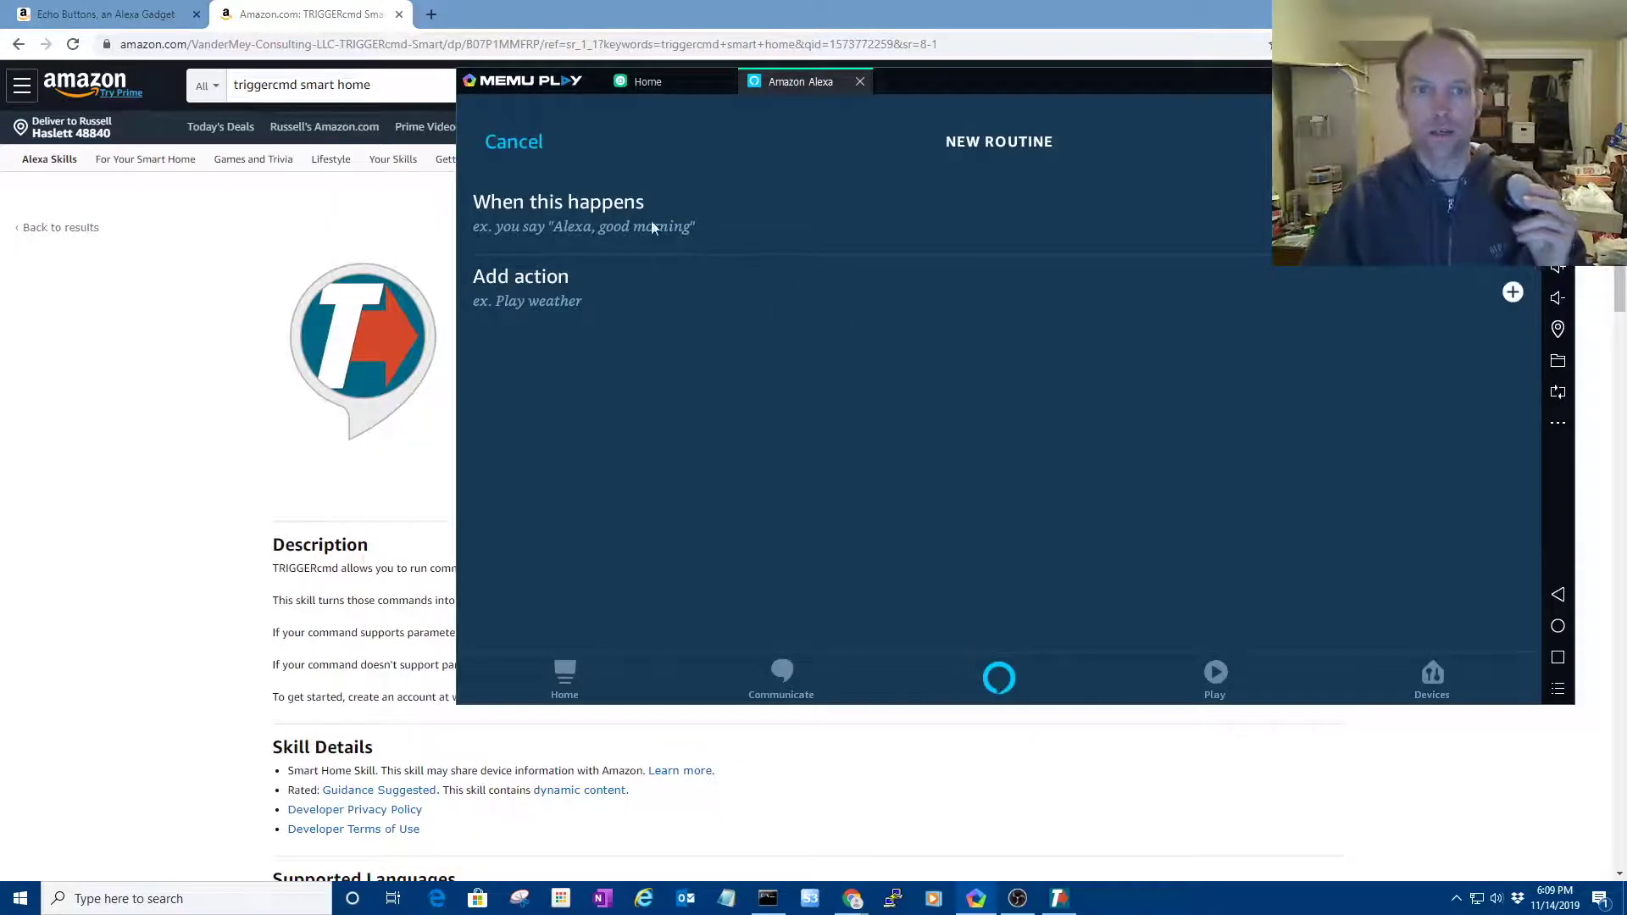
- Set the routine trigger to Echo Button, selecting EchoBtn3JT by pressing it
{"action": "left_click", "coordinate": [559, 201]}
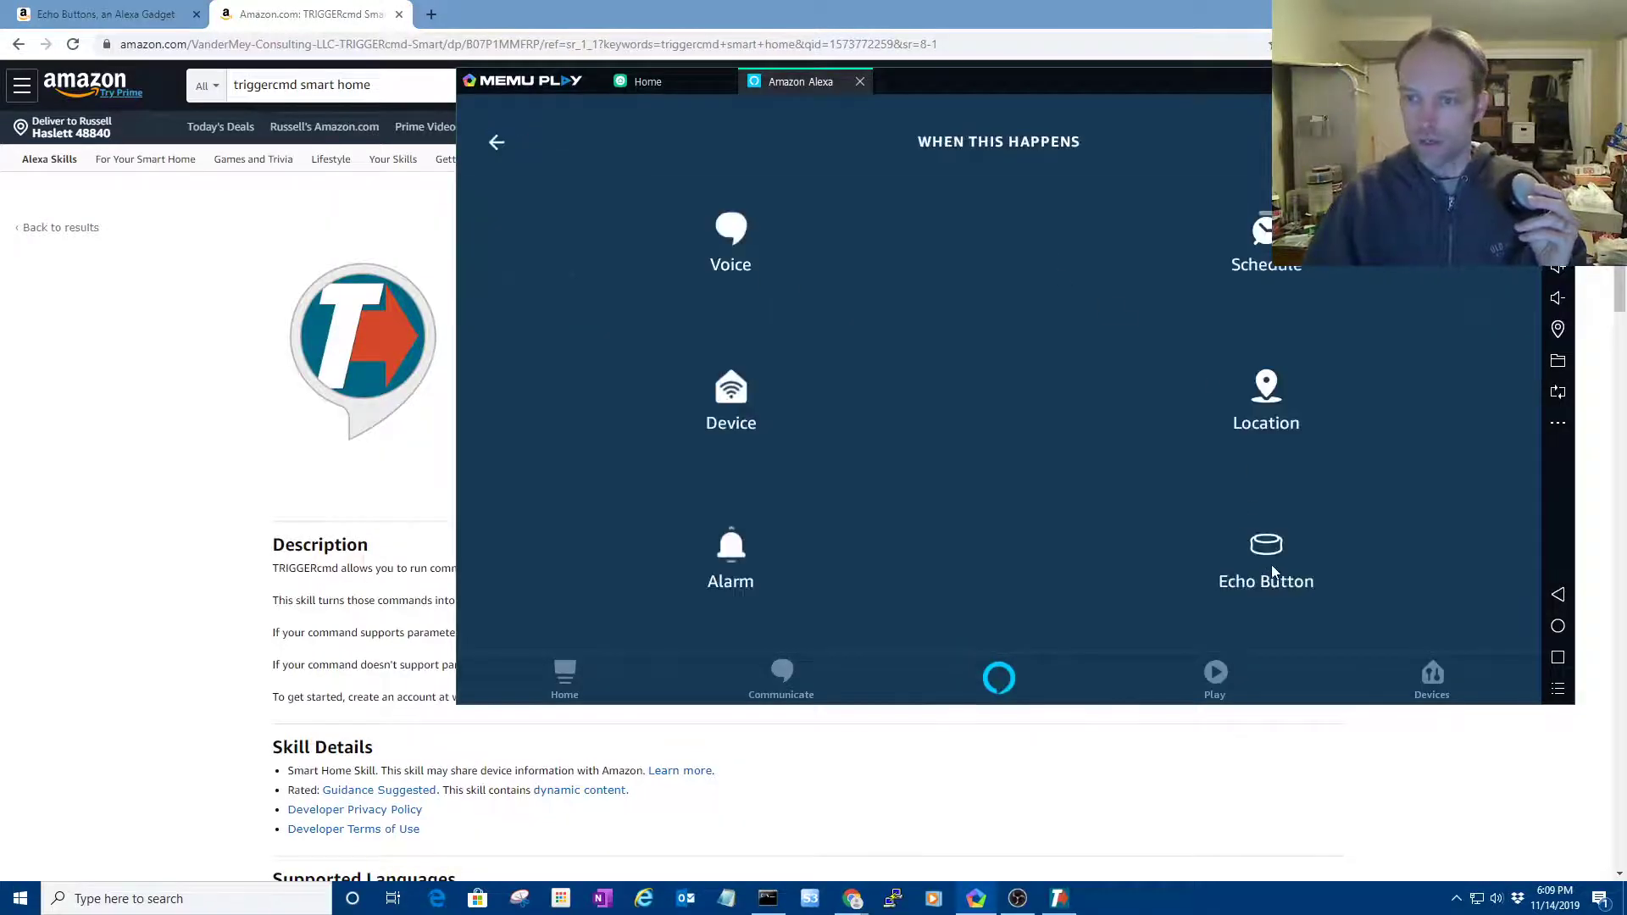
{"action": "left_click", "coordinate": [496, 143]}
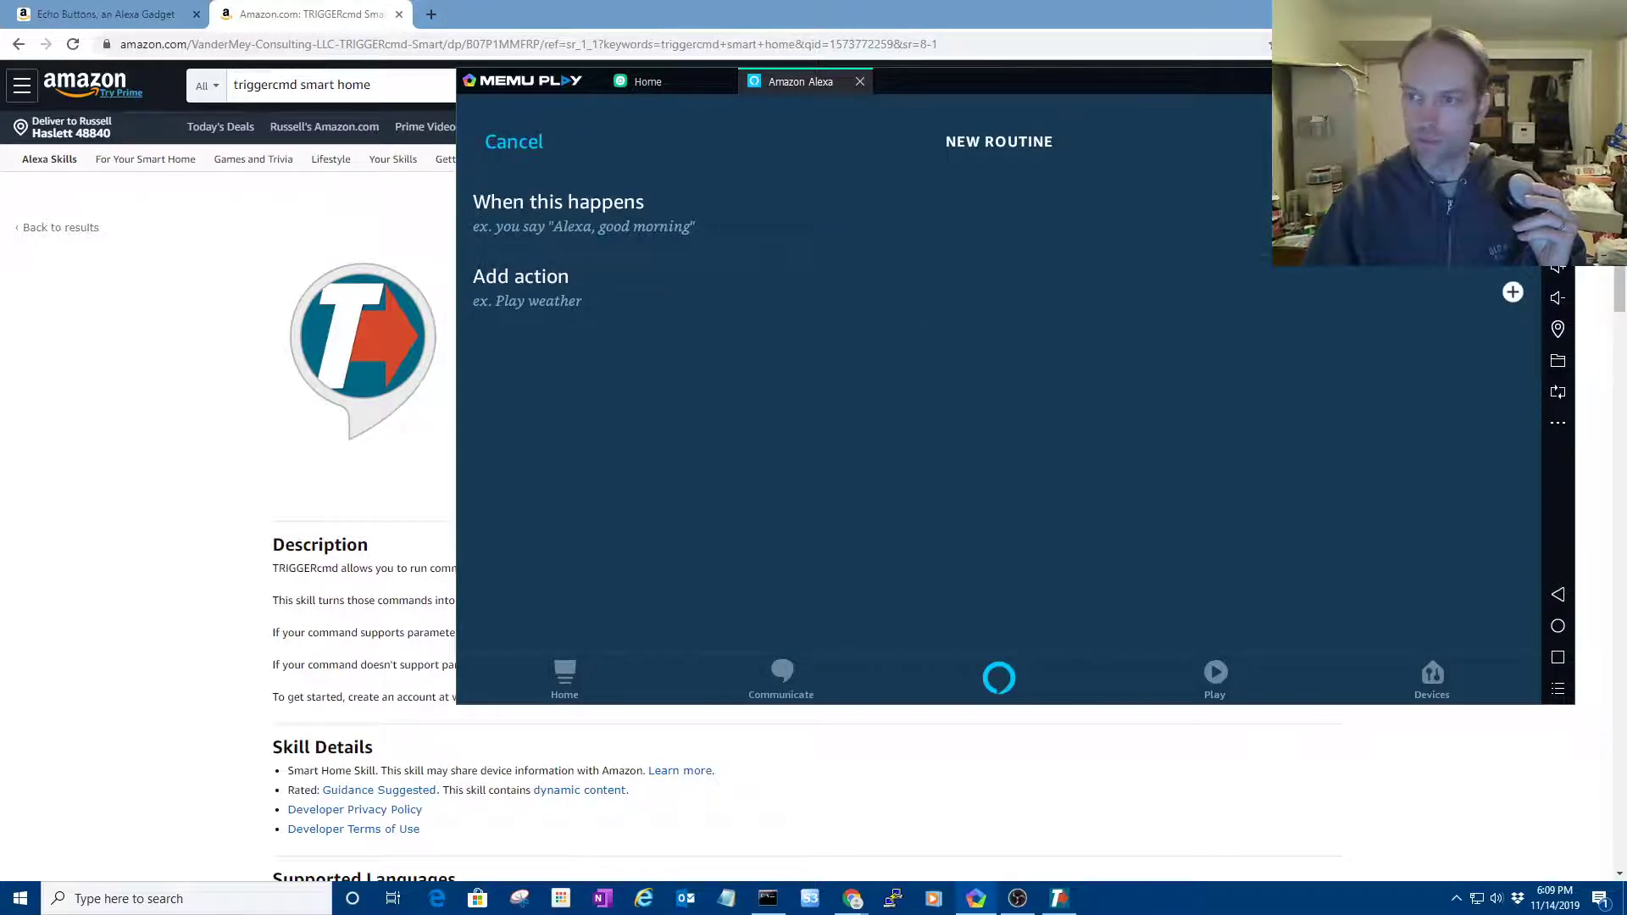
{"action": "left_click", "coordinate": [558, 202]}
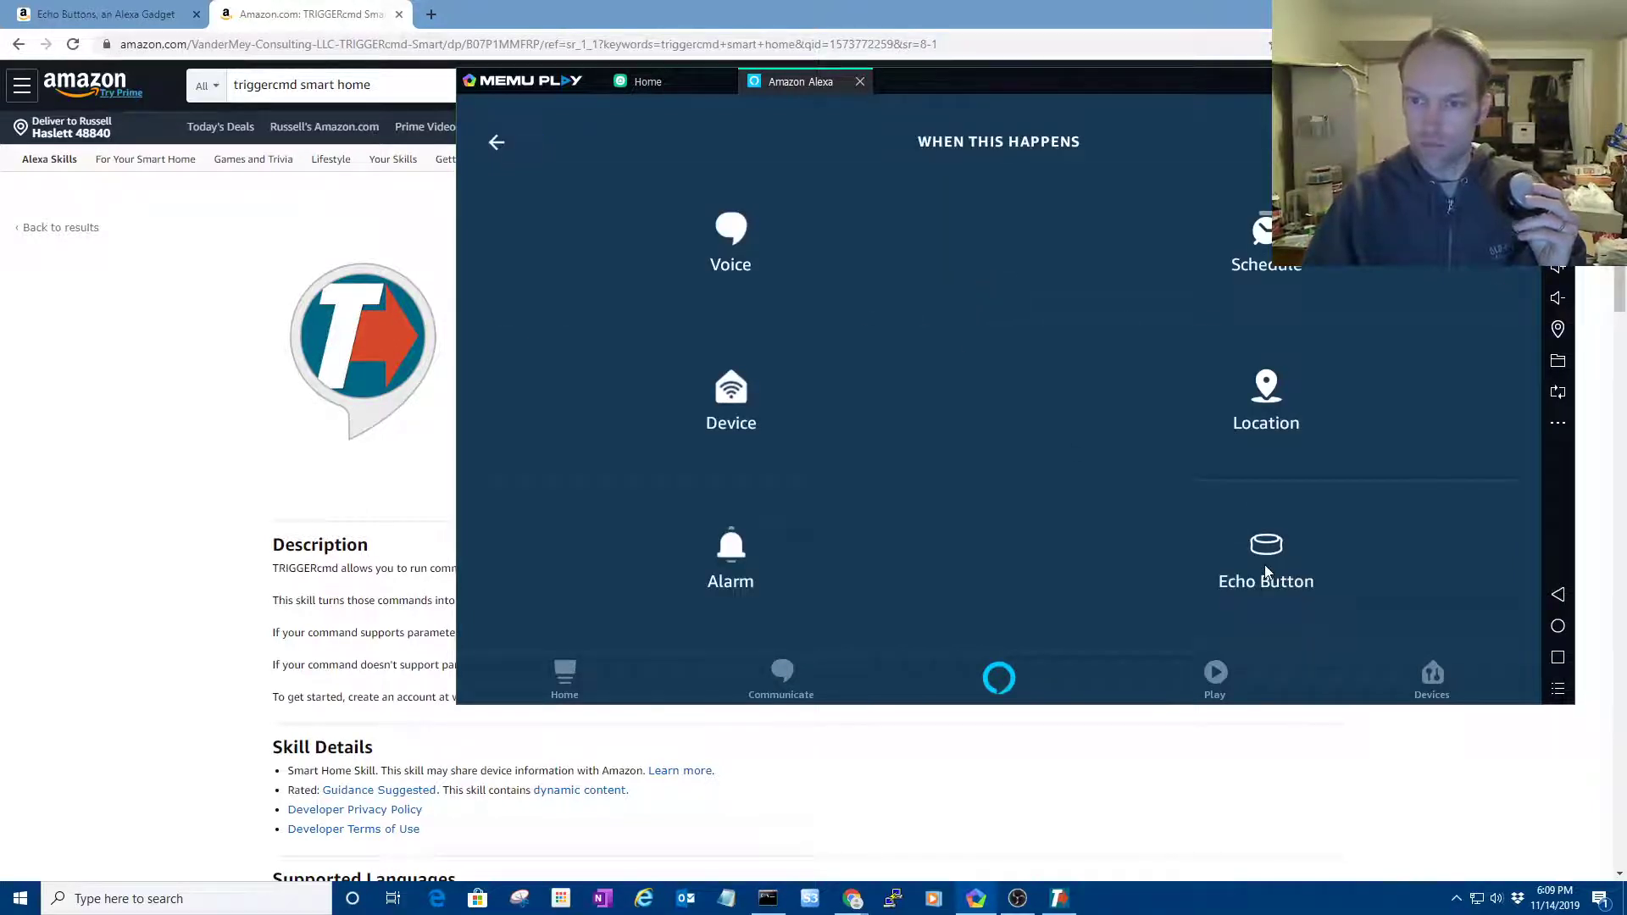
{"action": "left_click", "coordinate": [1265, 558]}
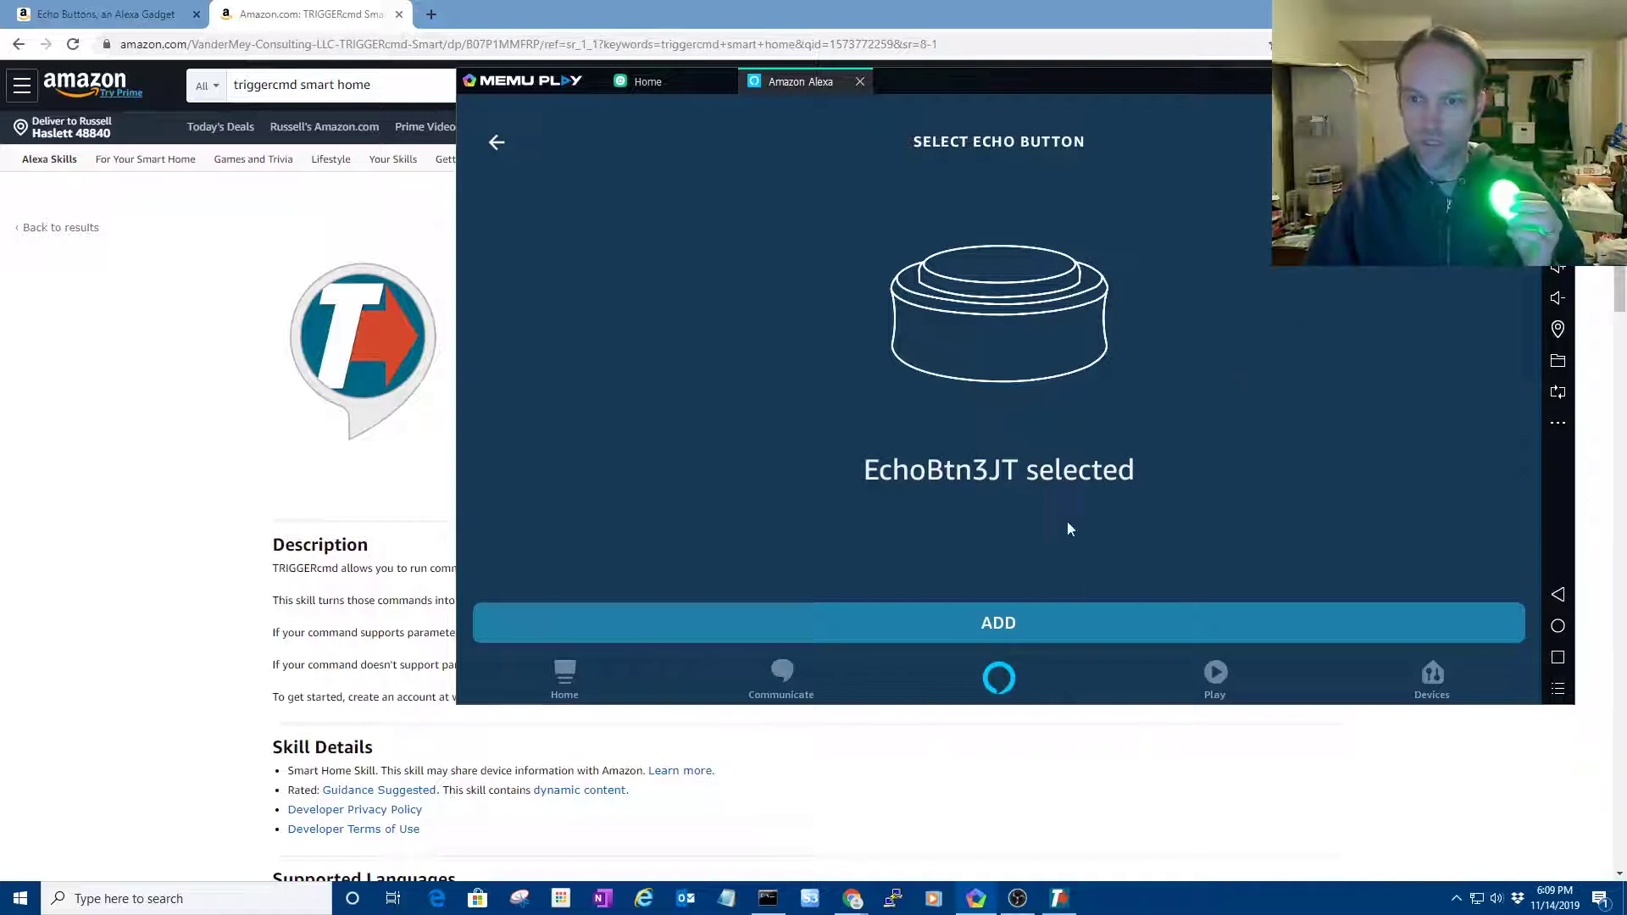
{"action": "left_click", "coordinate": [998, 622]}
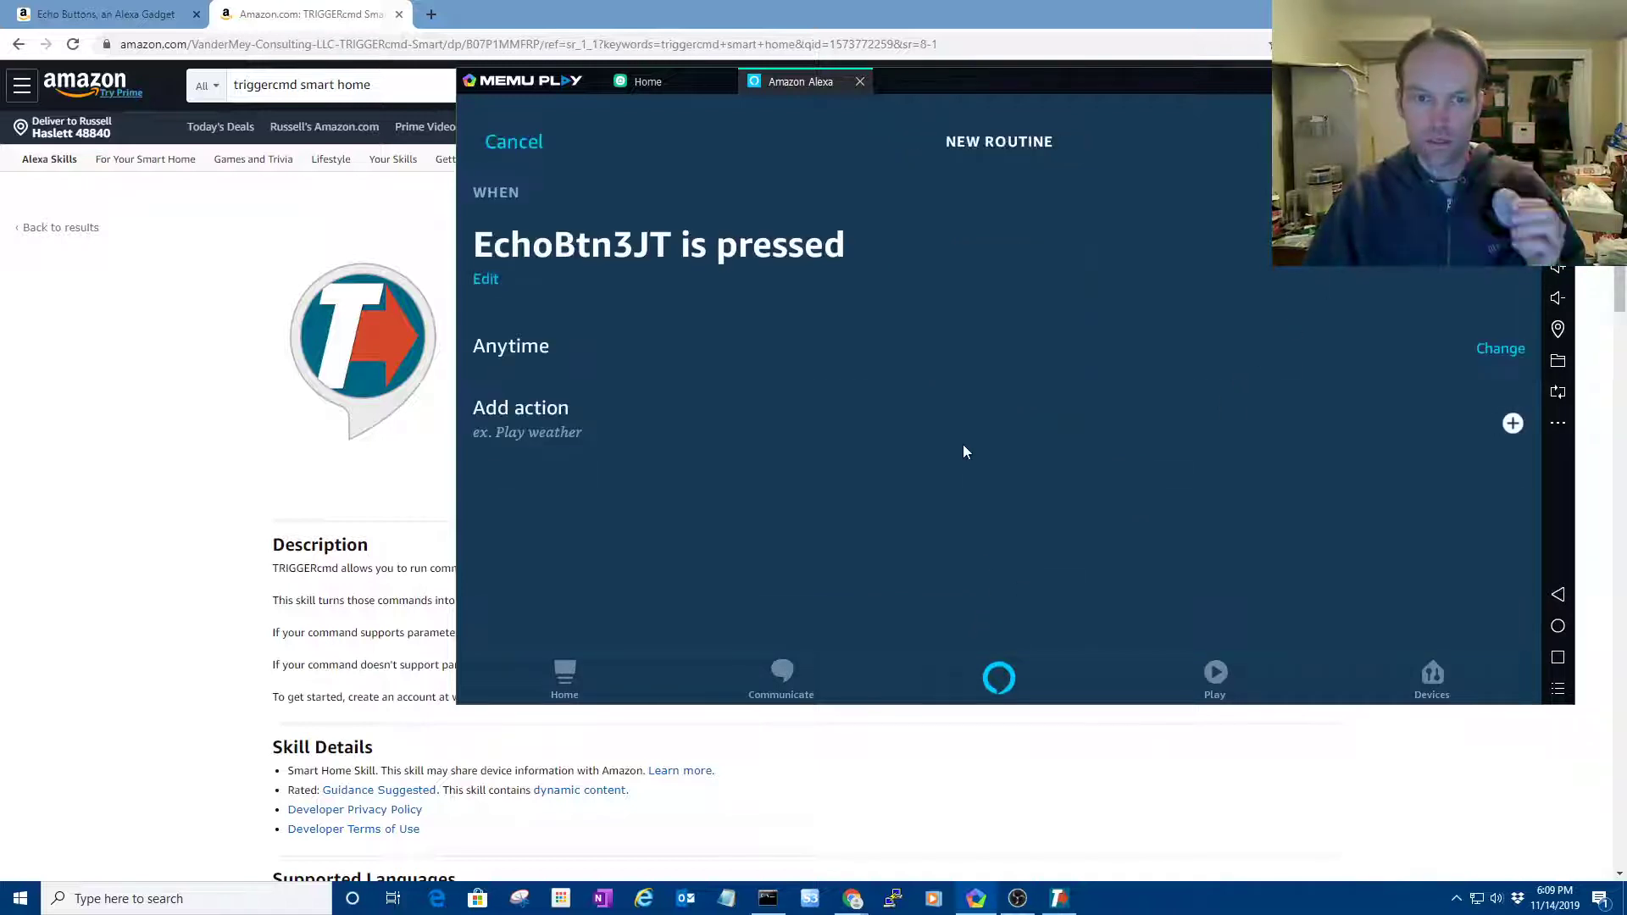
{"action": "mouse_move", "coordinate": [782, 435]}
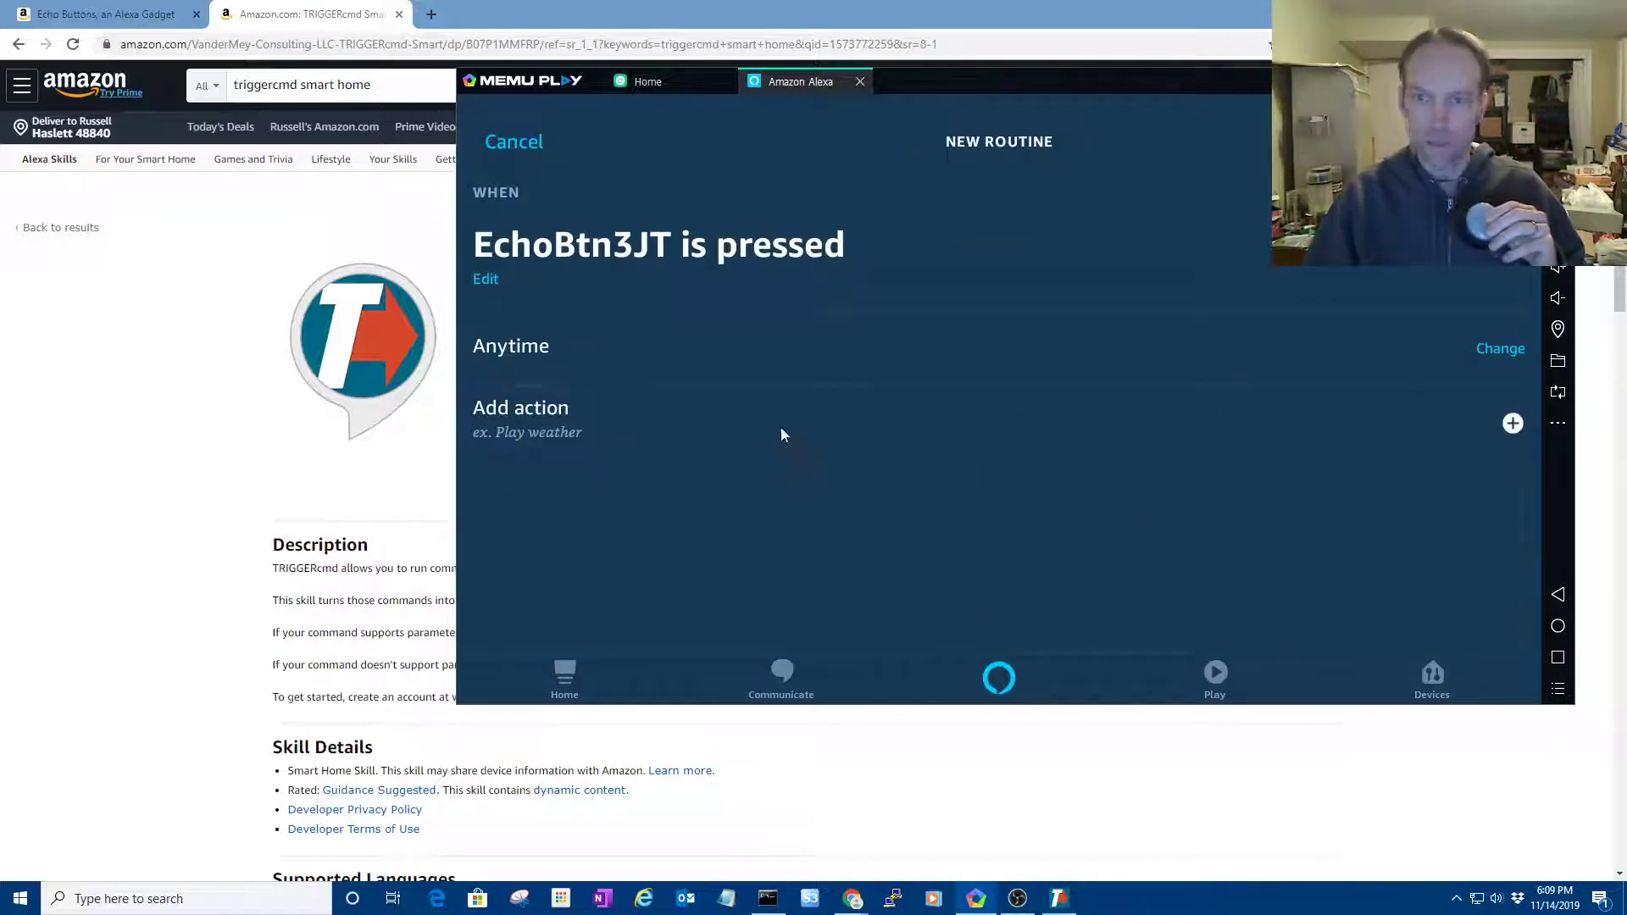
{"action": "mouse_move", "coordinate": [527, 425]}
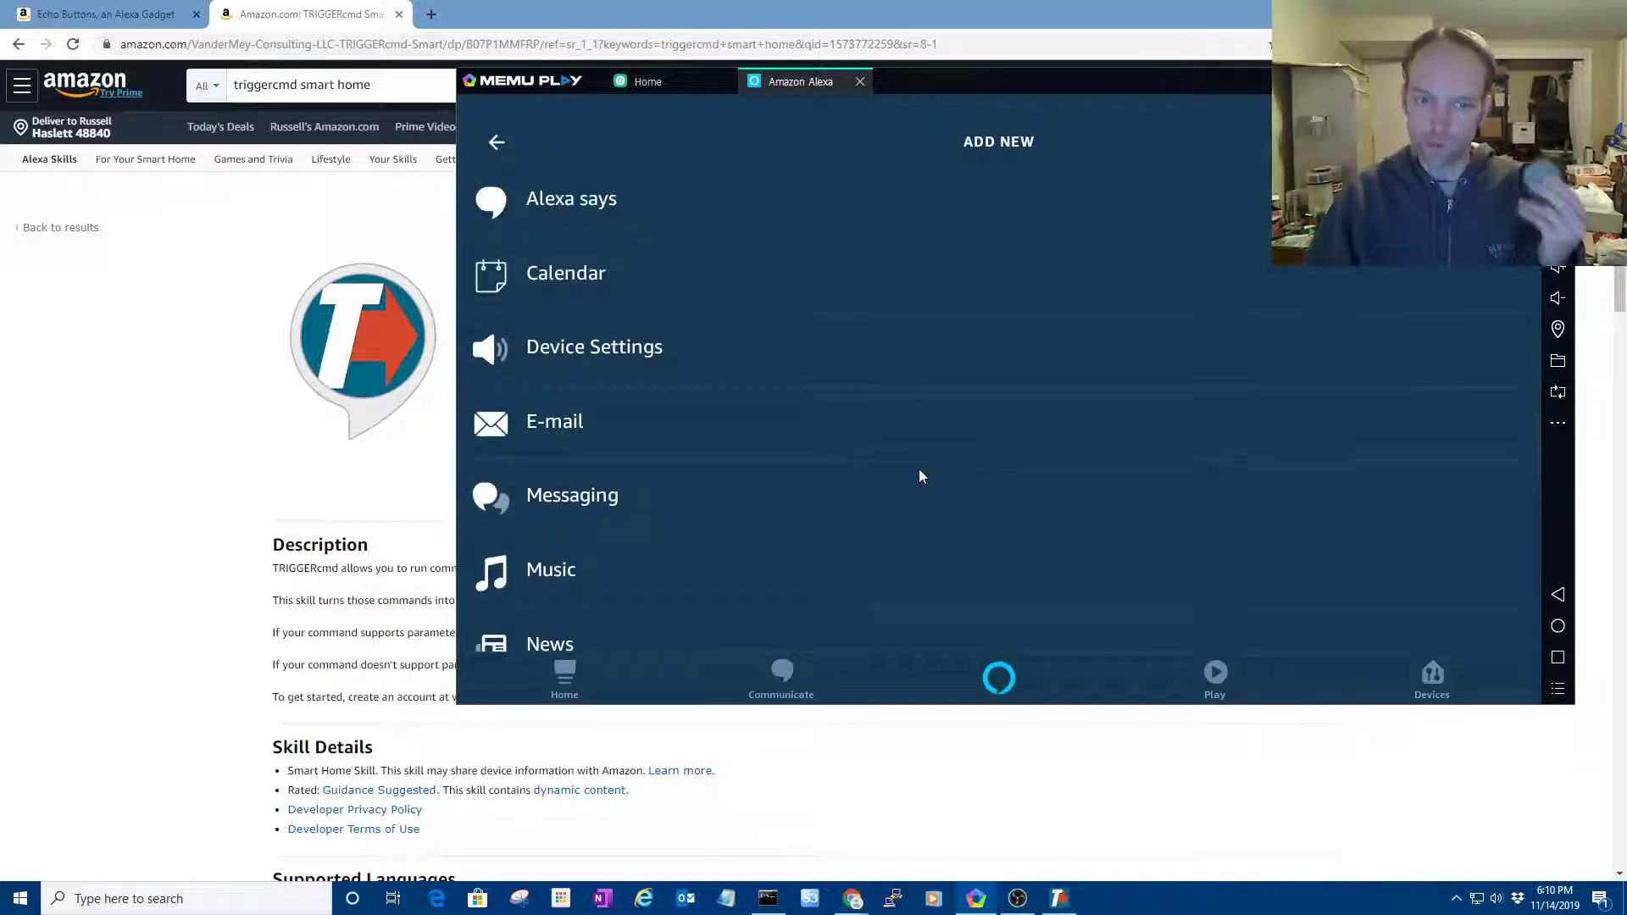
- Add a Smart Home Control device action for the calculator device with Power On
{"action": "scroll", "scroll_direction": "down", "scroll_amount": 3}
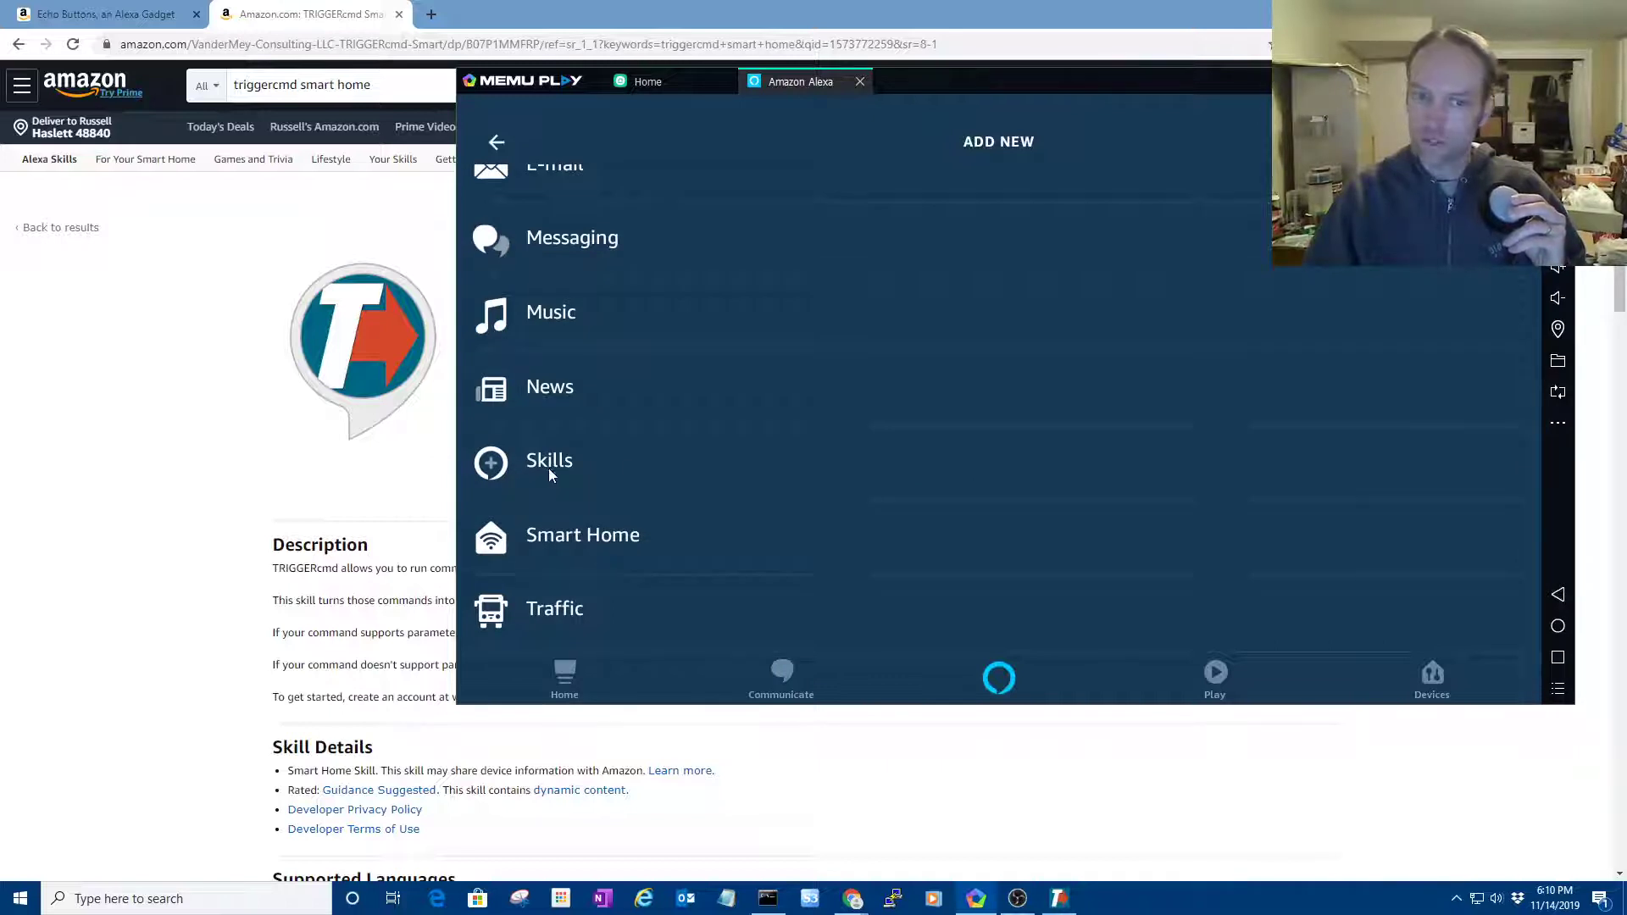
{"action": "mouse_move", "coordinate": [569, 473]}
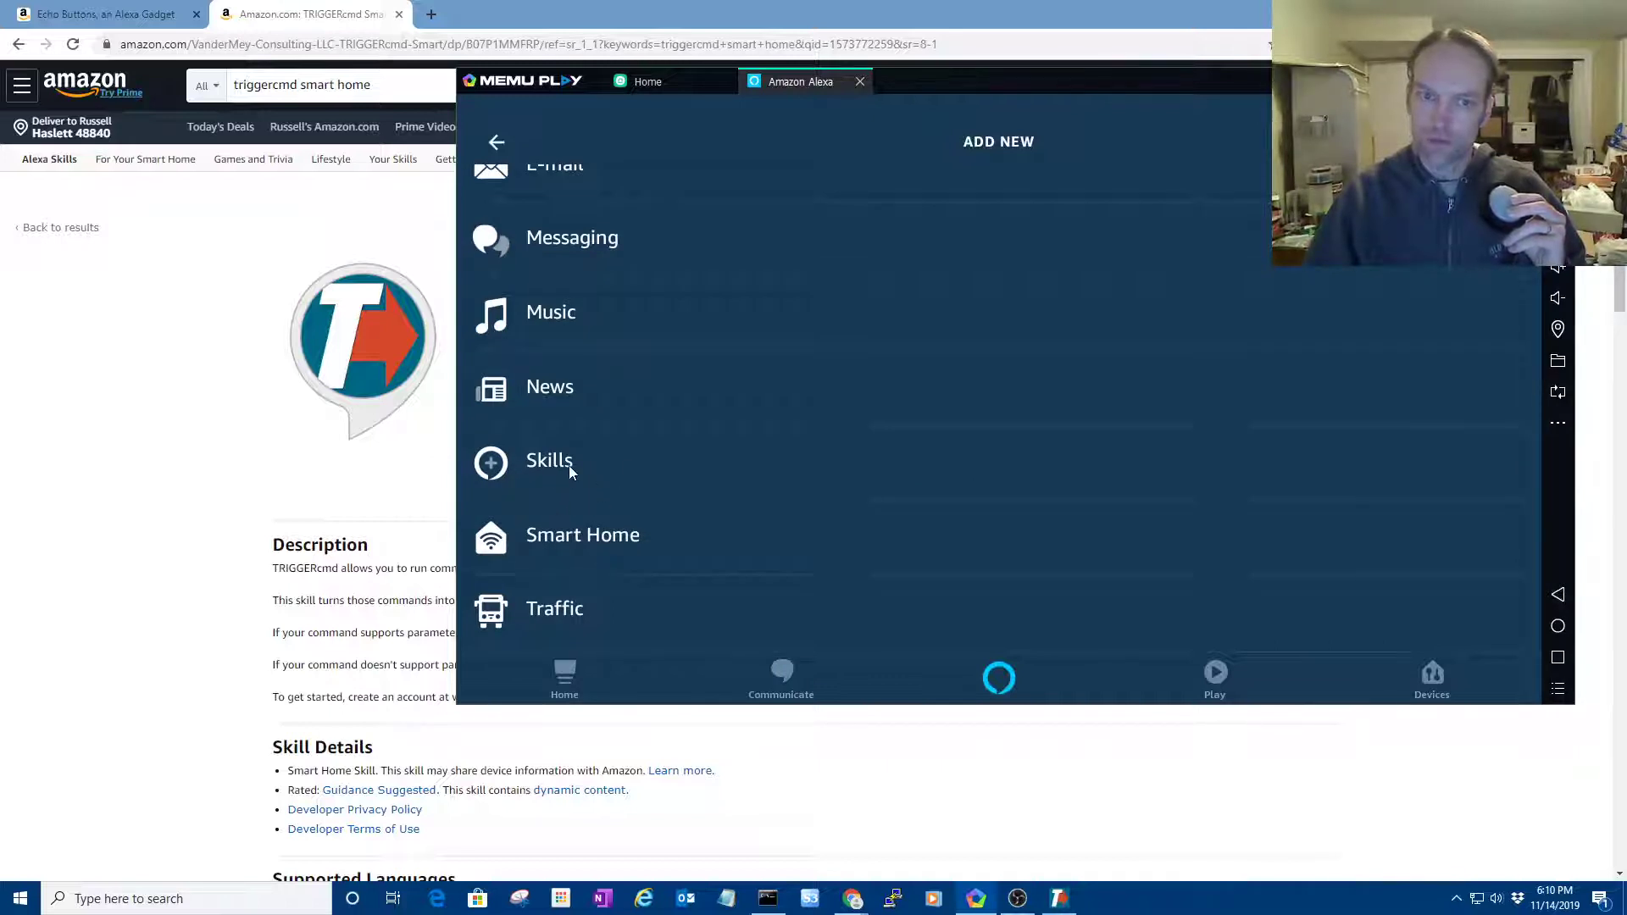
{"action": "mouse_move", "coordinate": [596, 540]}
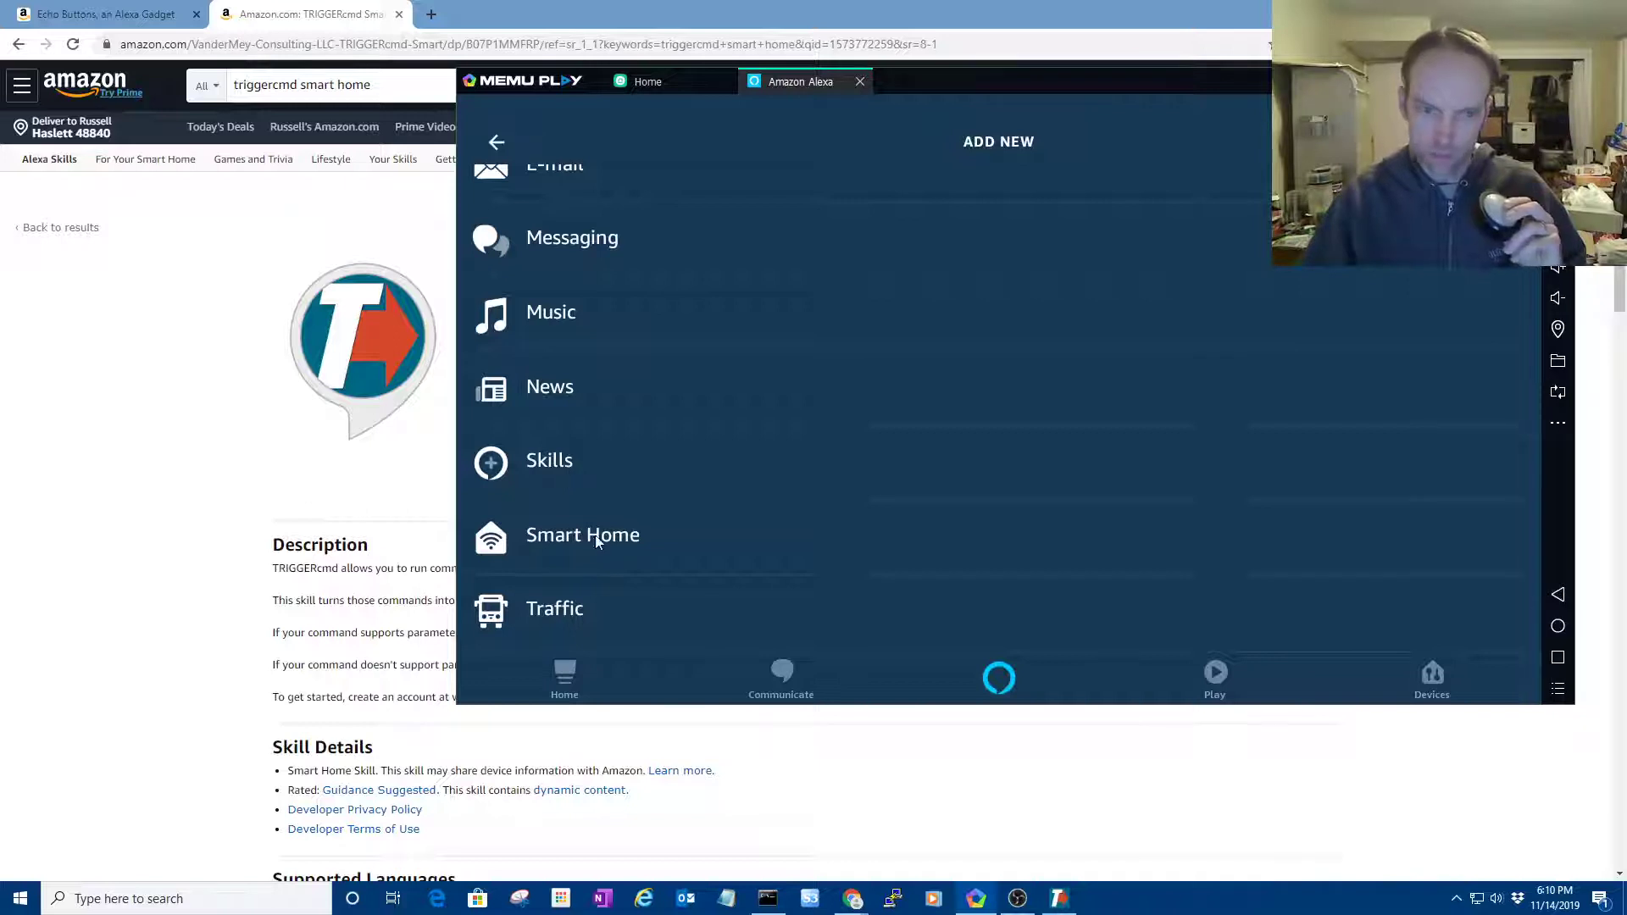
{"action": "left_click", "coordinate": [582, 535]}
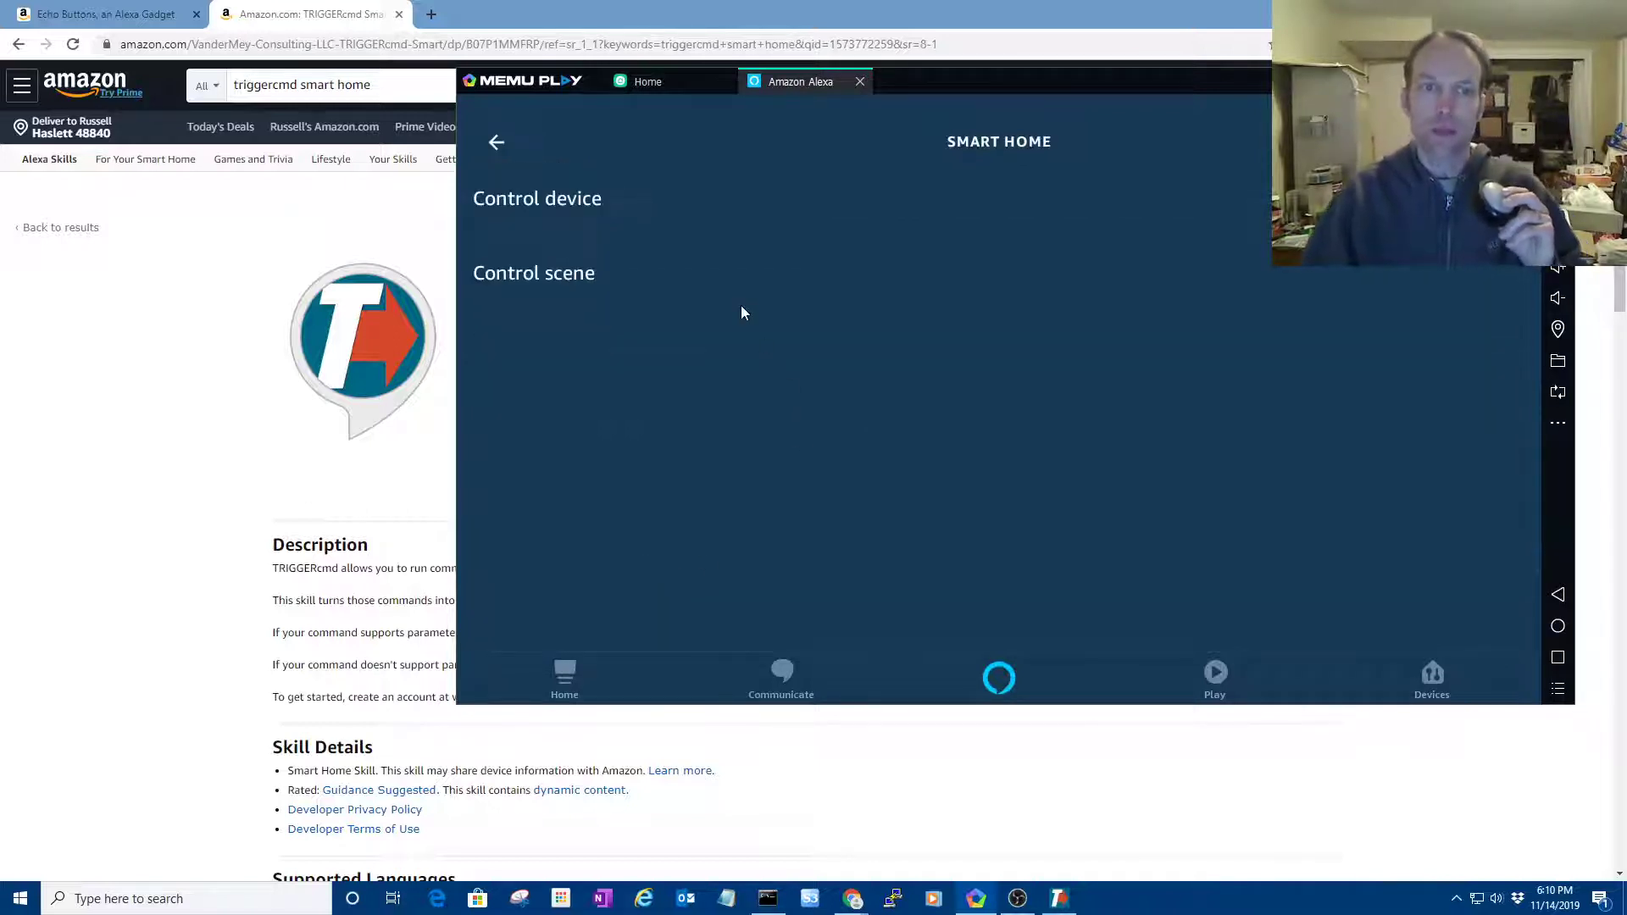
{"action": "left_click", "coordinate": [537, 198]}
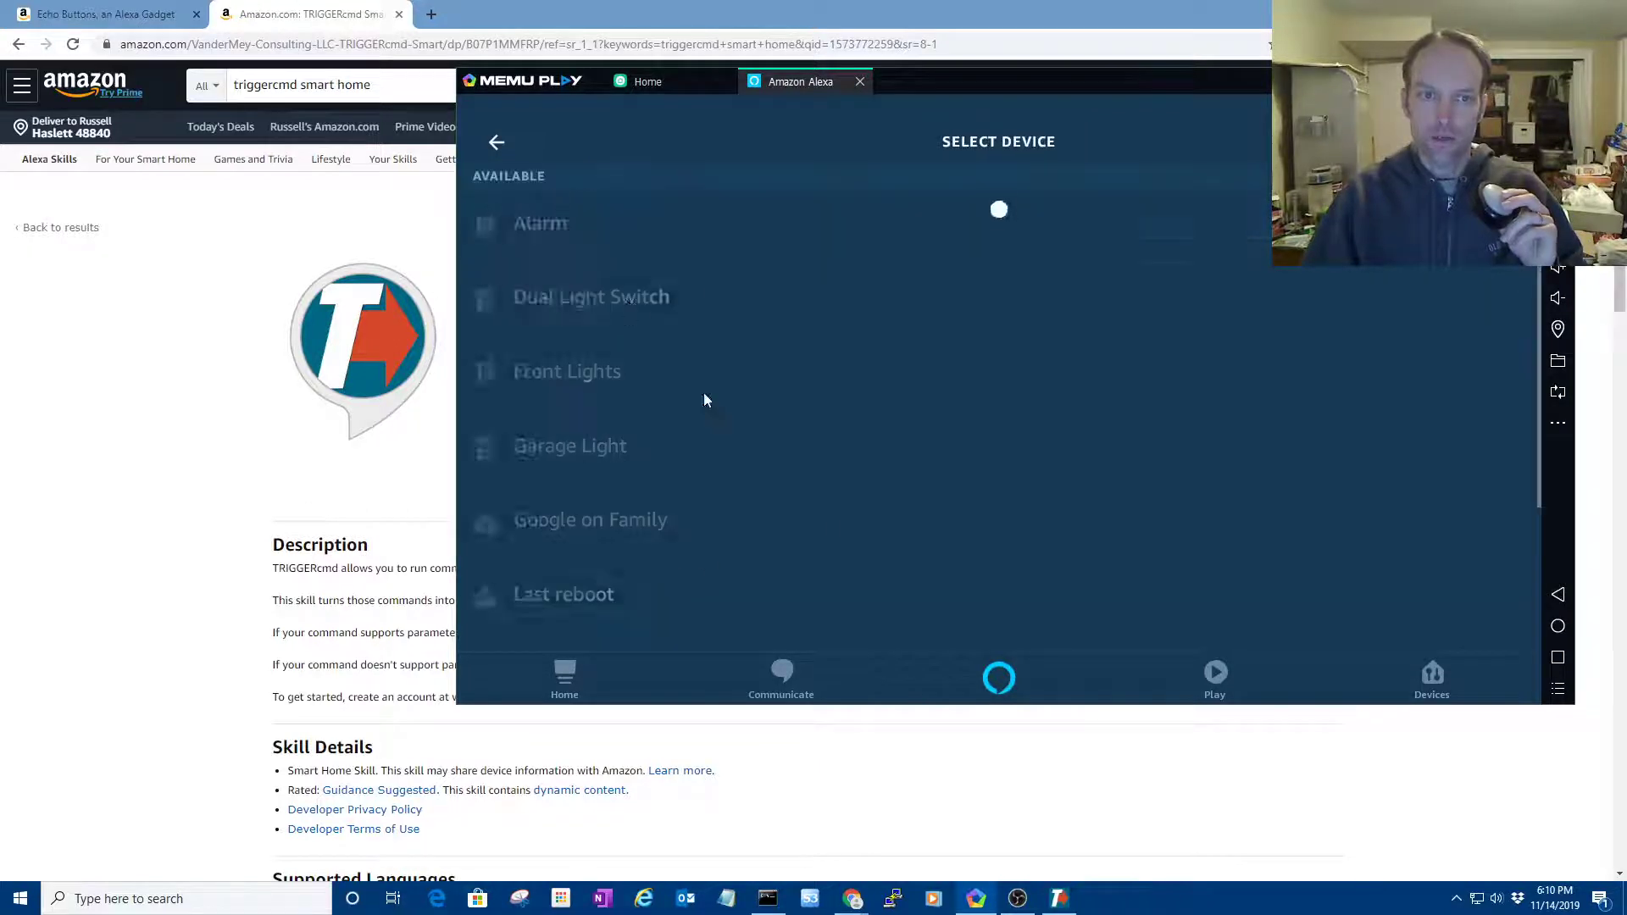
{"action": "scroll", "scroll_direction": "down", "scroll_amount": 3}
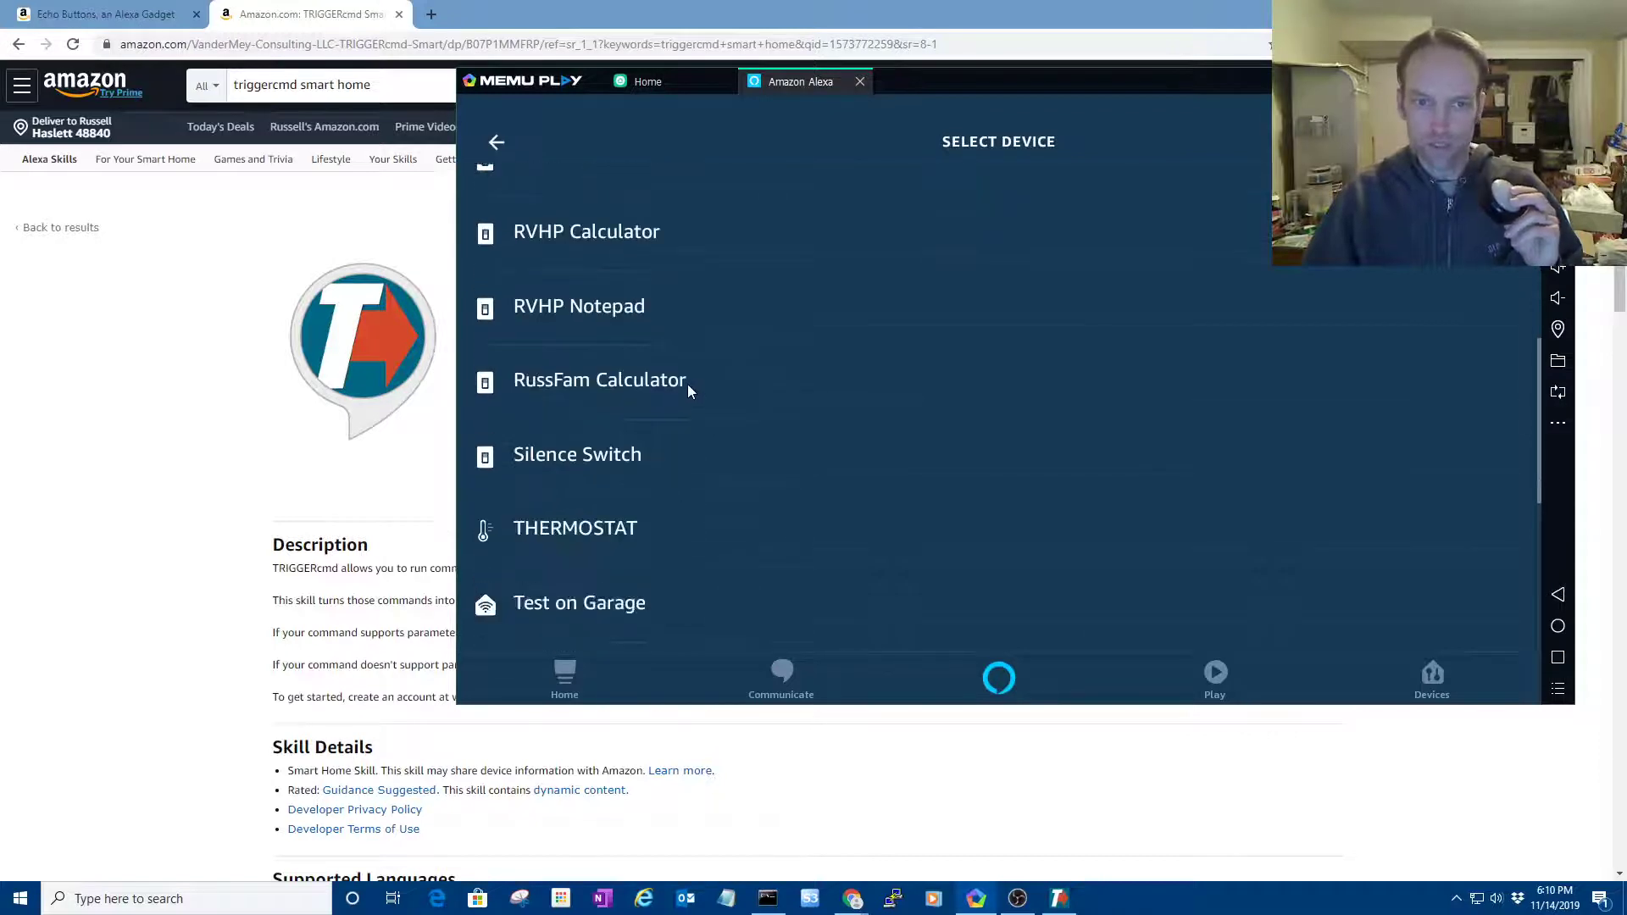
{"action": "scroll", "scroll_direction": "down", "scroll_amount": 3}
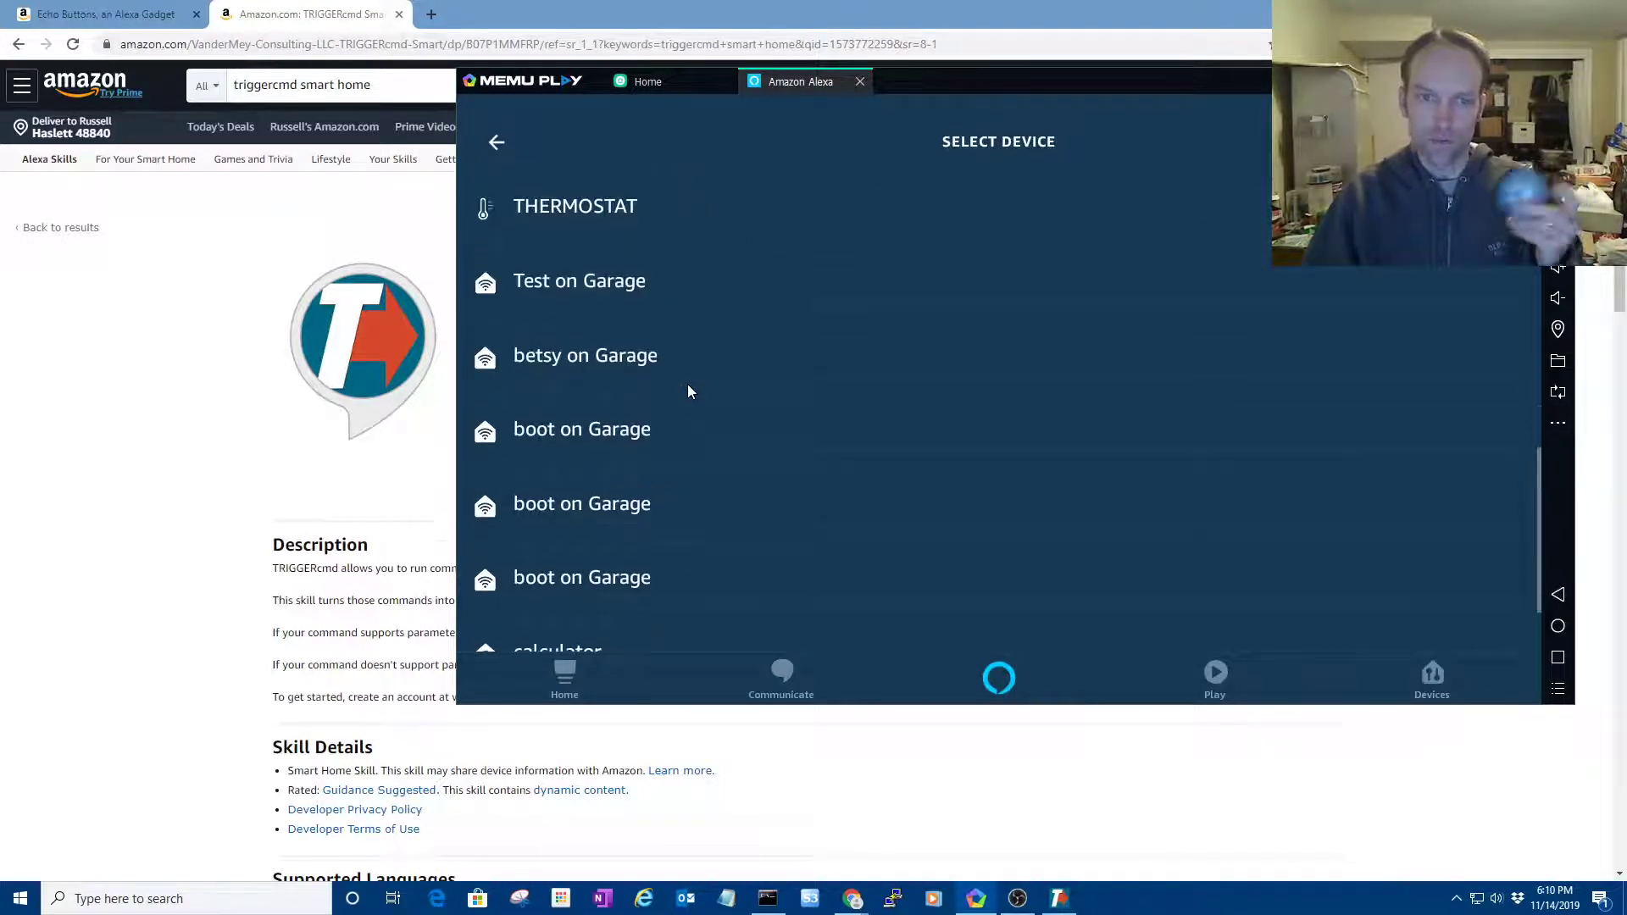
{"action": "scroll", "scroll_direction": "down", "scroll_amount": 3}
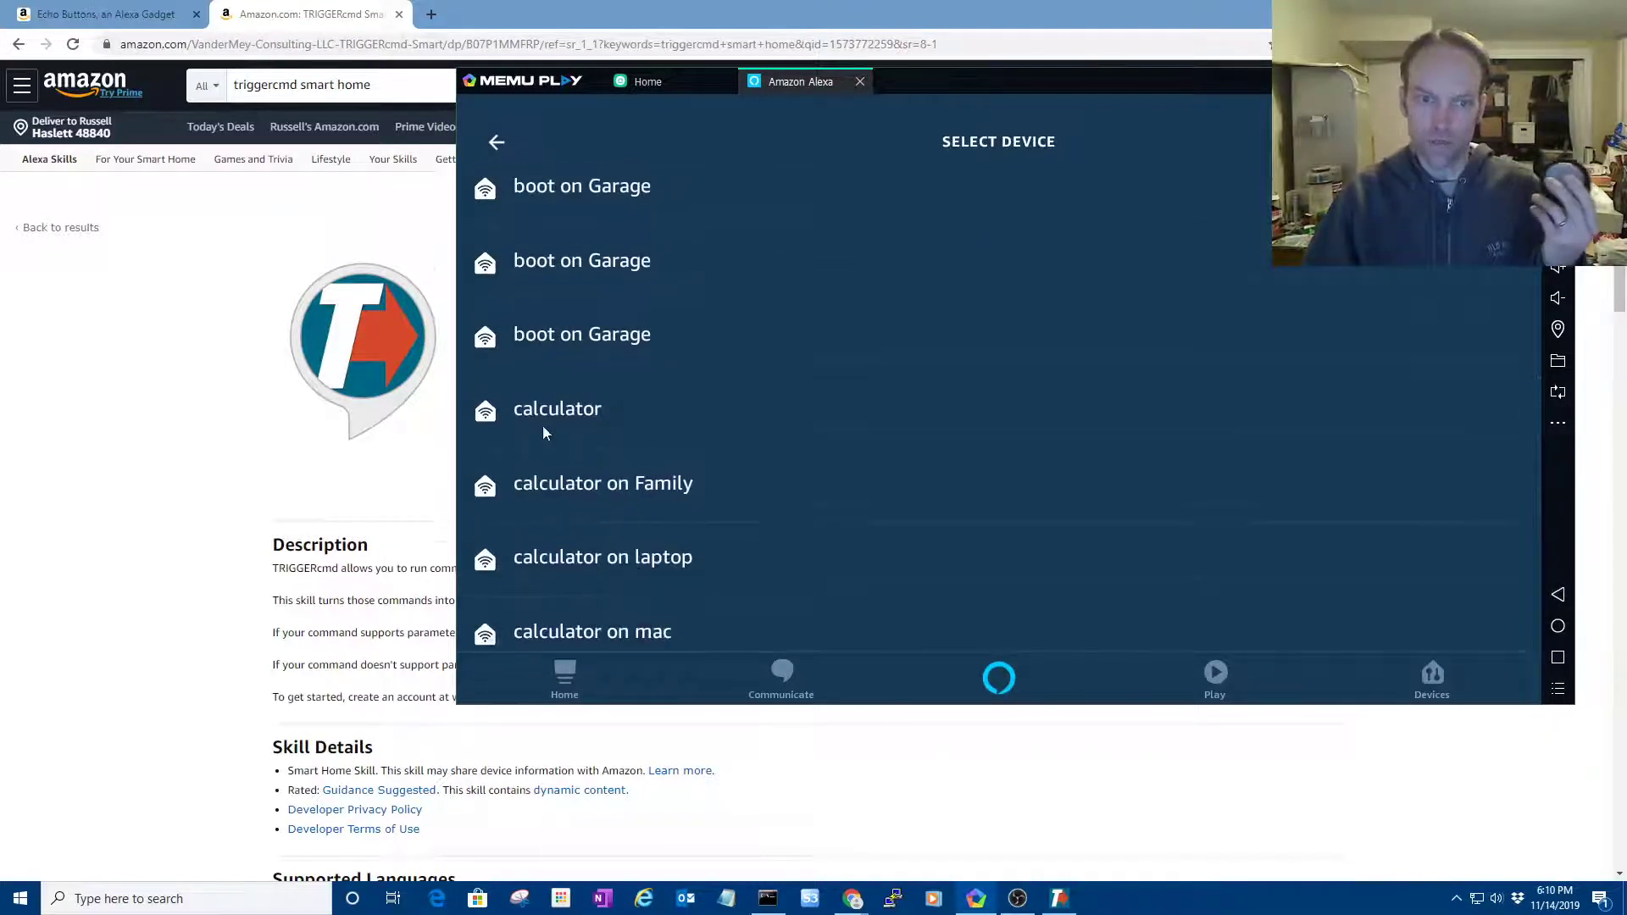
{"action": "left_click", "coordinate": [558, 407]}
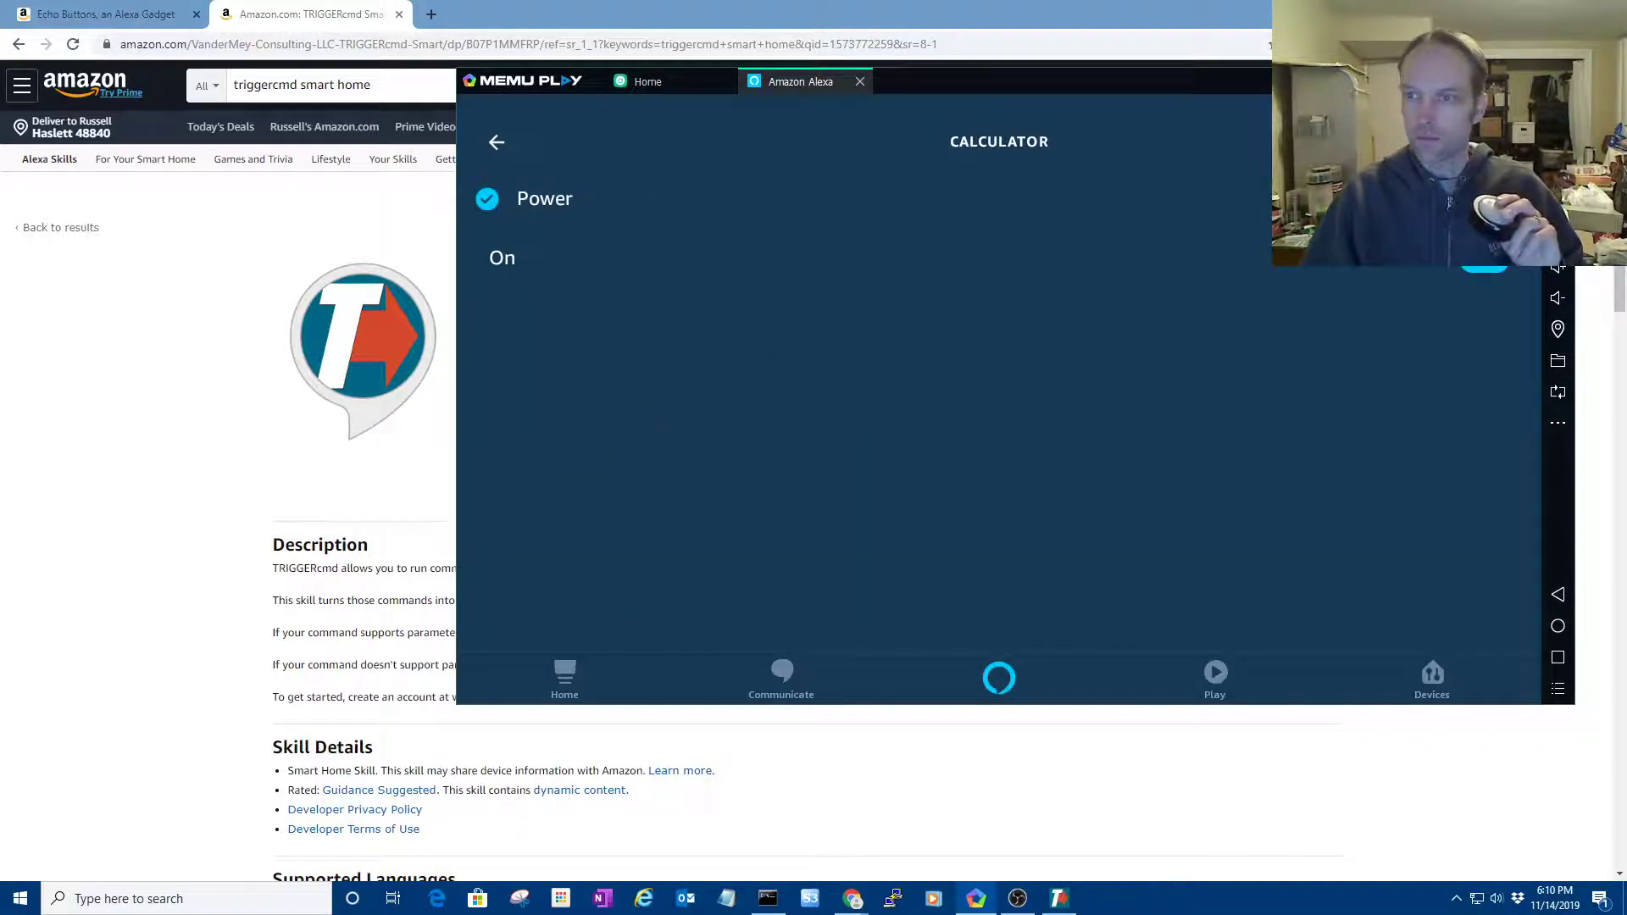
- Save the 'EchoBtn3JT is pressed' routine, test it twice, closing Calculator each time
{"action": "left_click", "coordinate": [496, 143]}
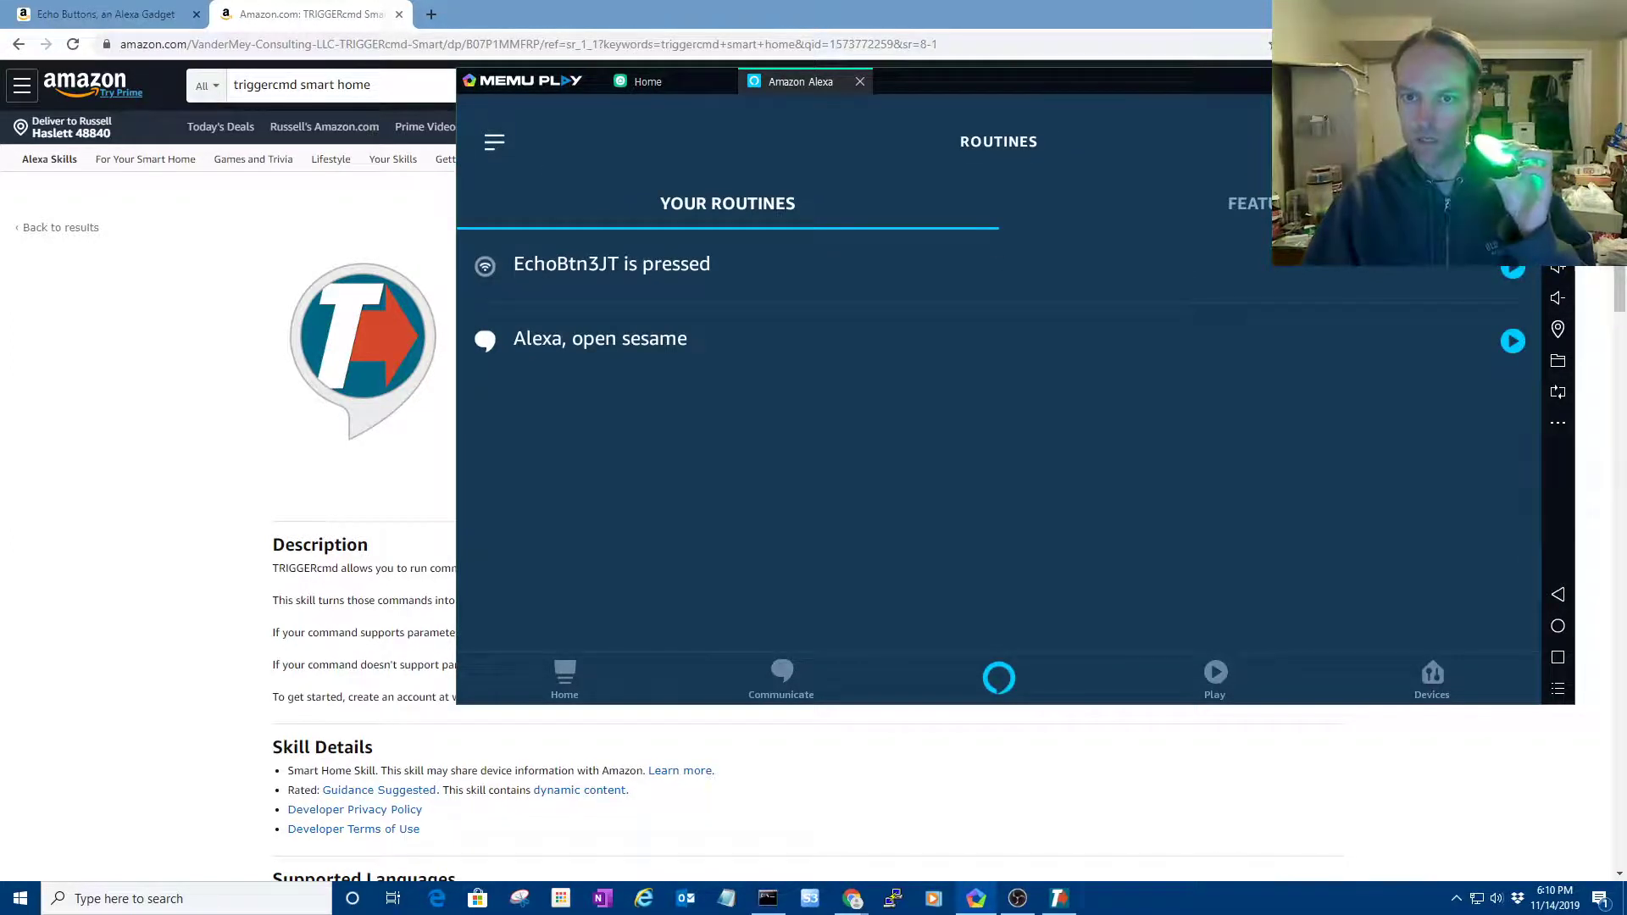
{"action": "left_click", "coordinate": [1101, 898]}
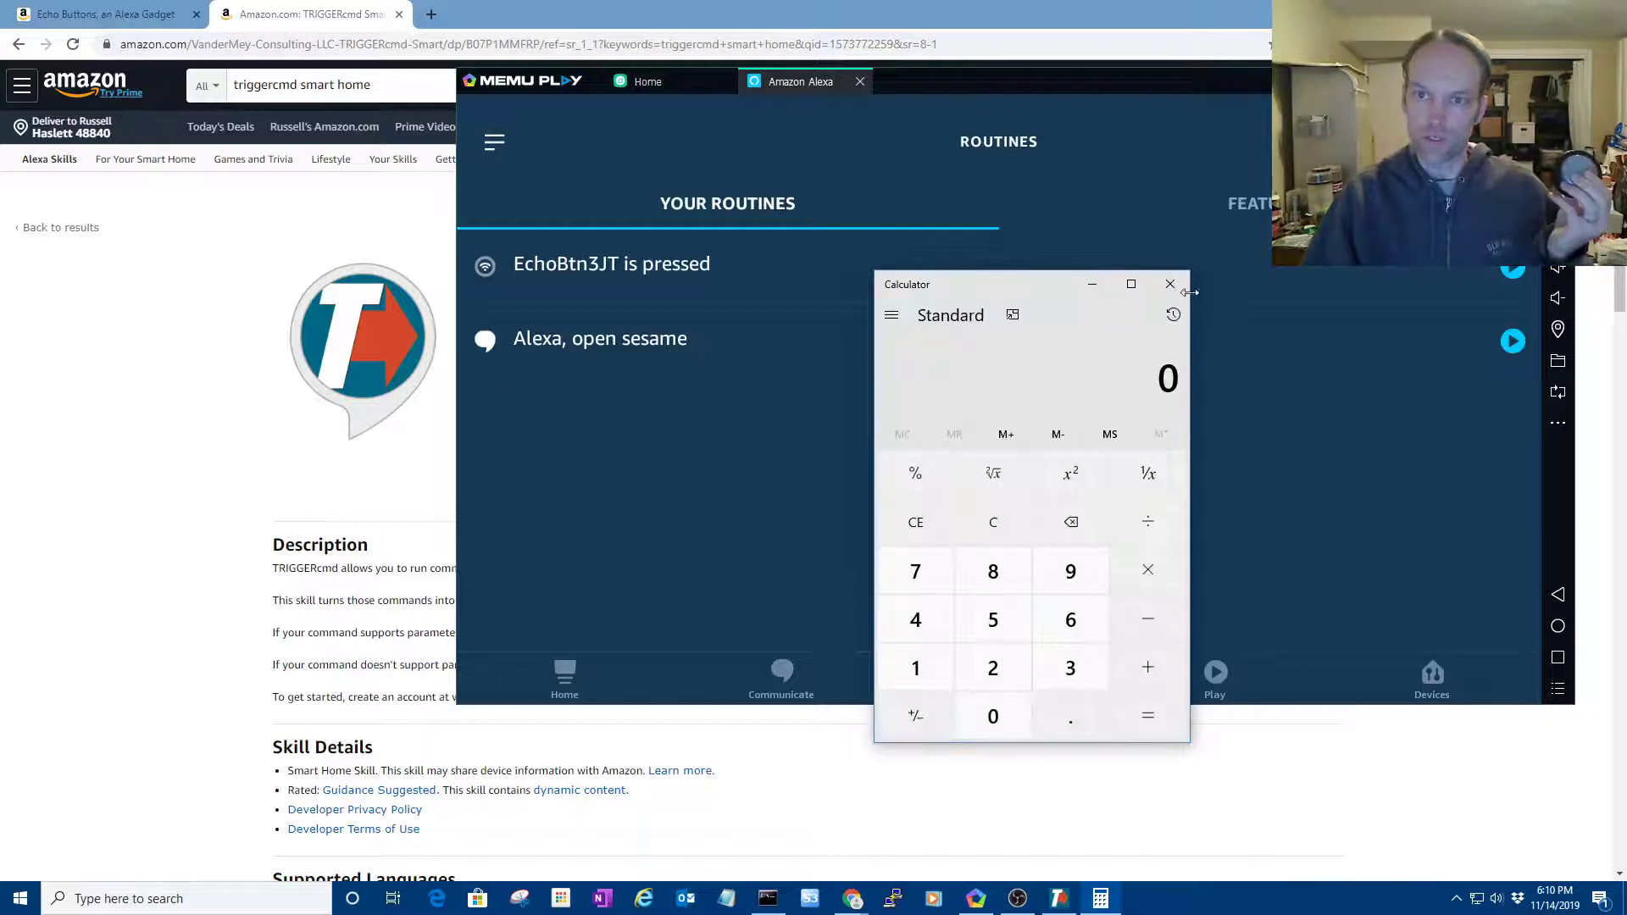
{"action": "left_click", "coordinate": [1170, 283]}
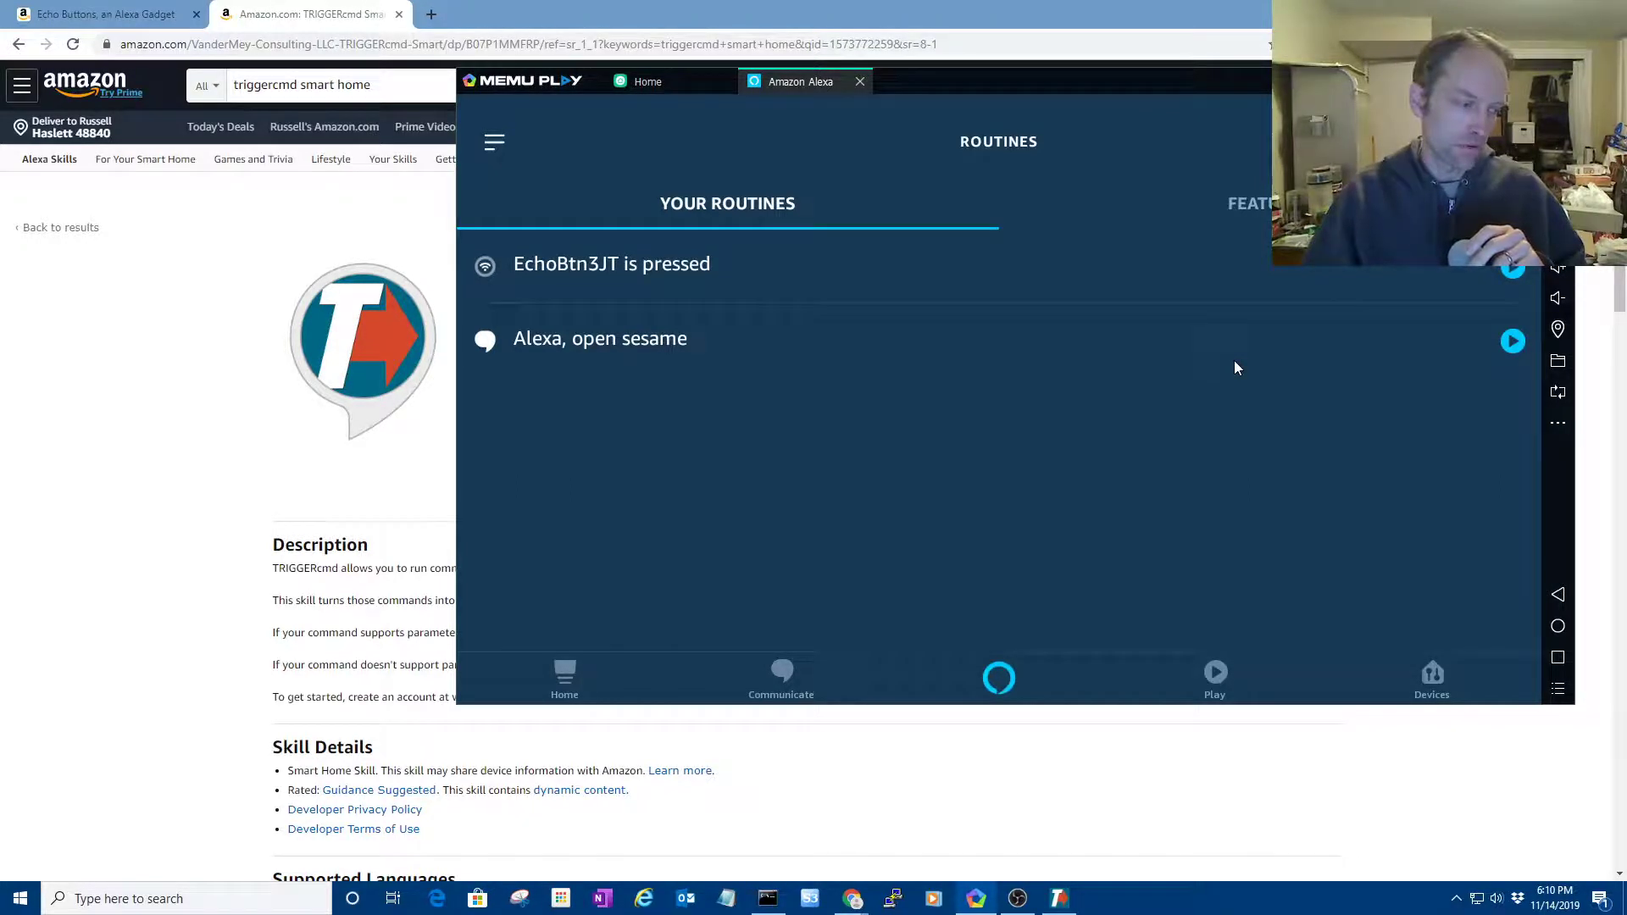
{"action": "left_click", "coordinate": [1100, 898]}
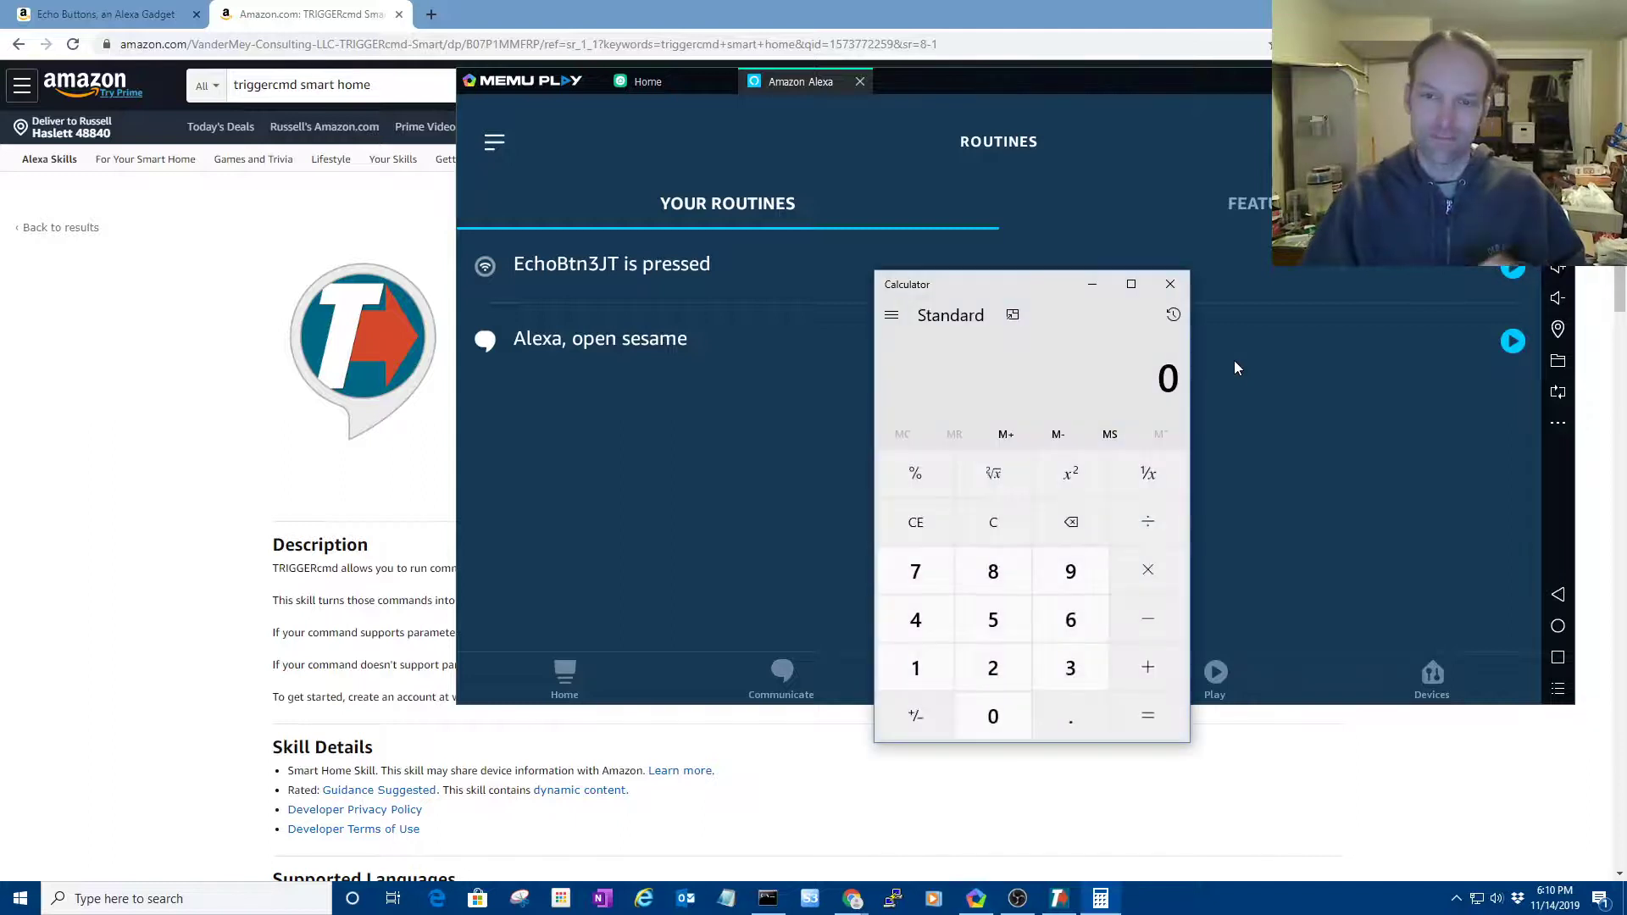
{"action": "left_click", "coordinate": [1170, 283]}
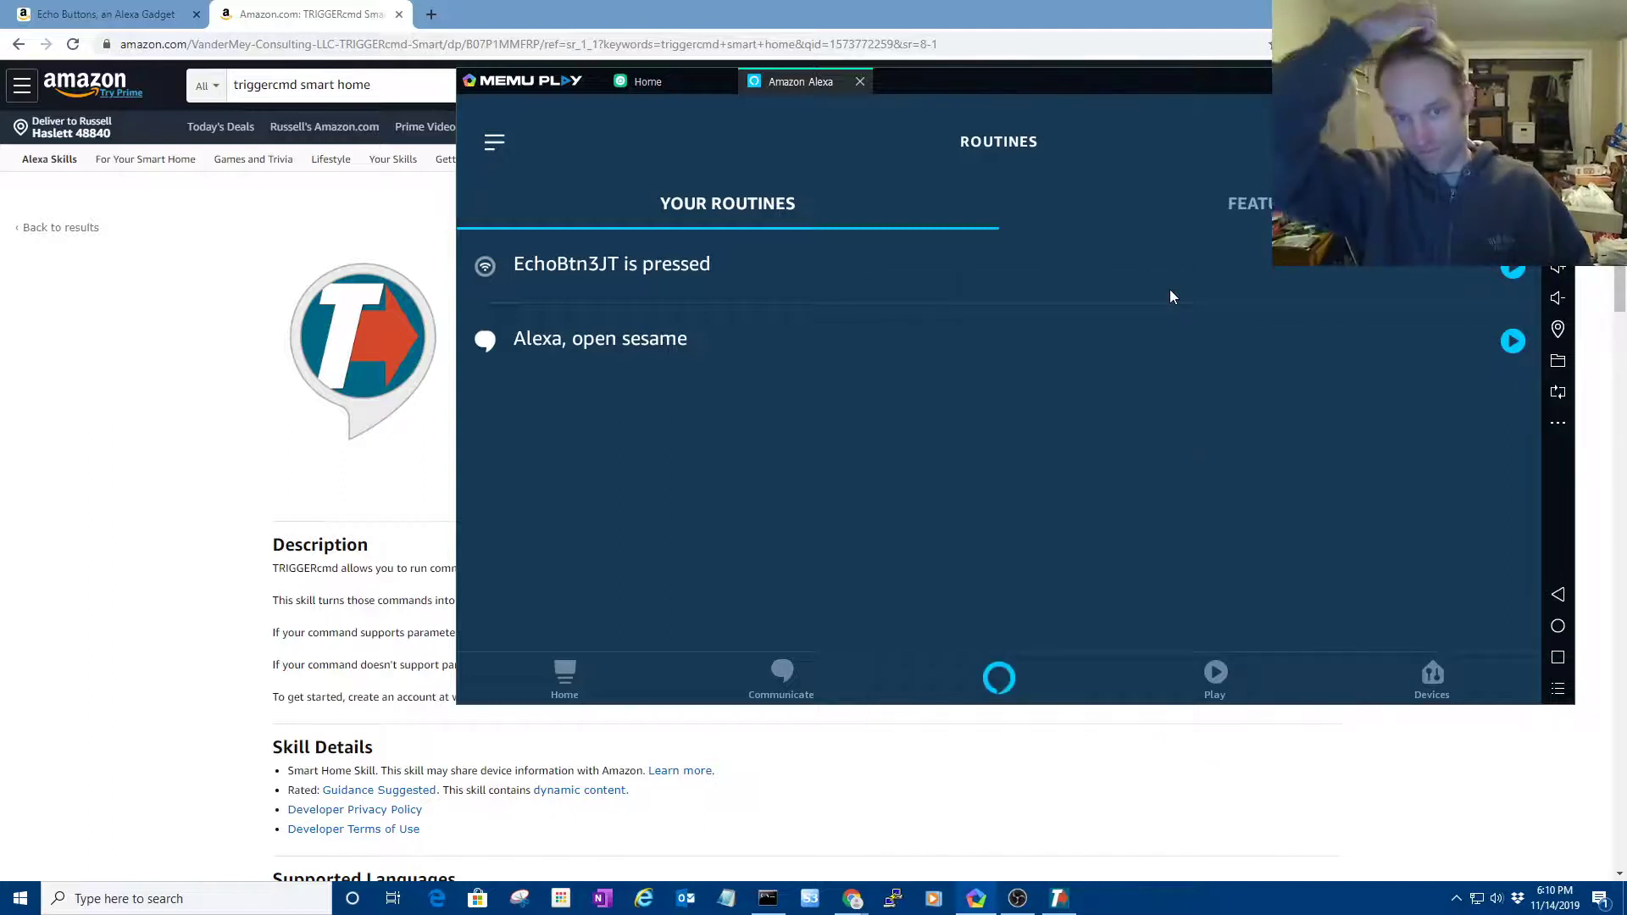
{"action": "mouse_move", "coordinate": [1155, 294]}
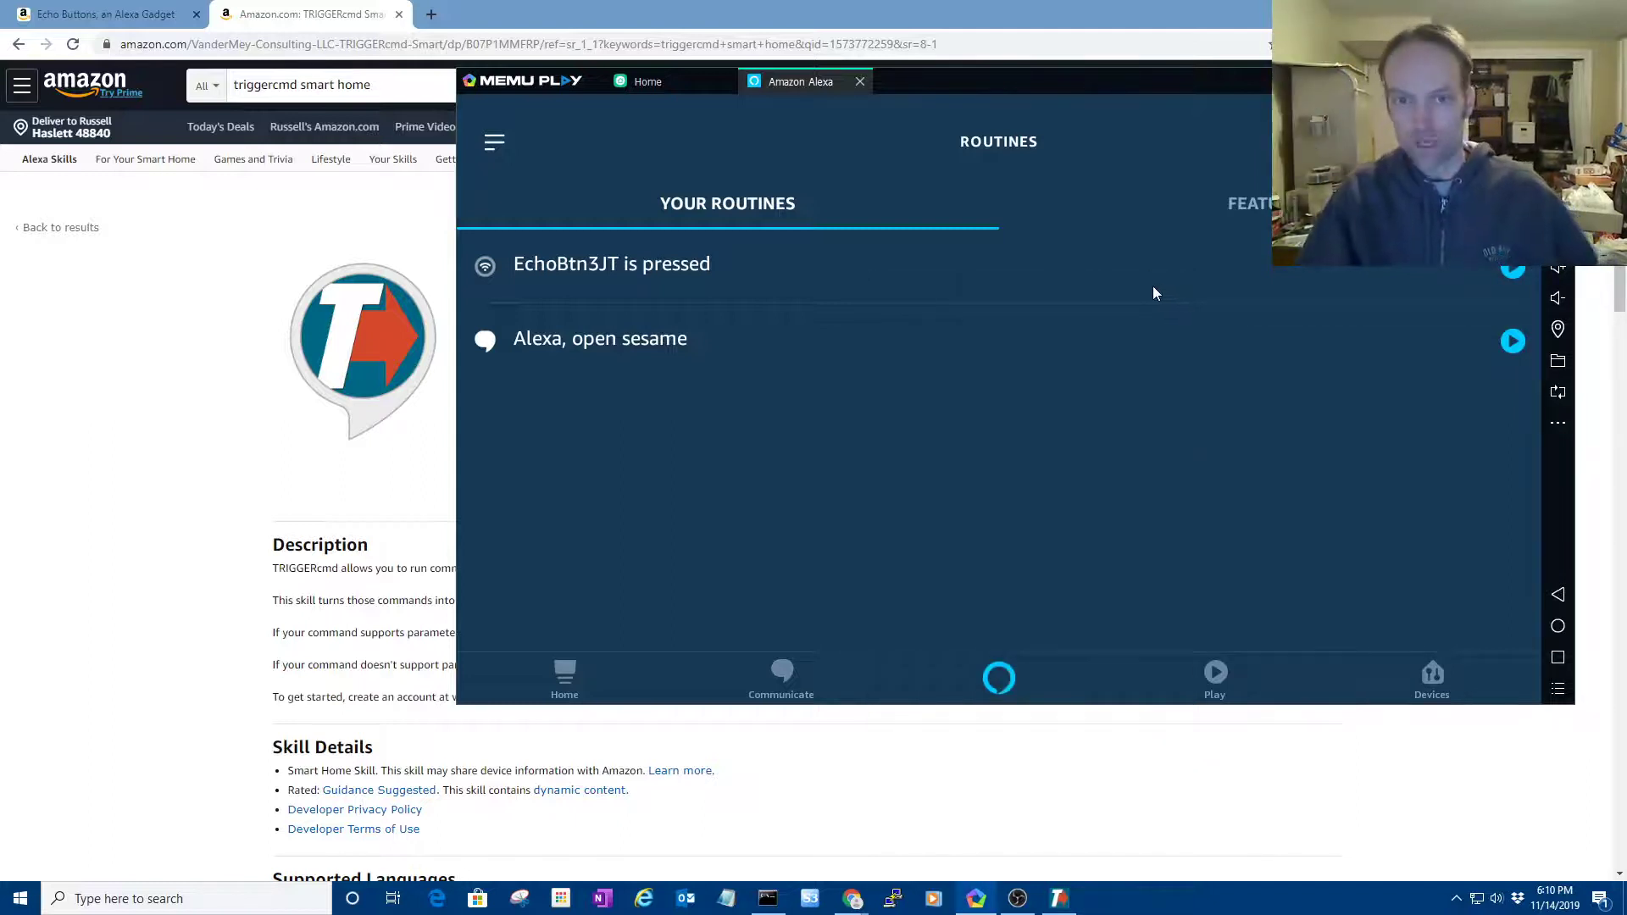
{"action": "mouse_move", "coordinate": [1159, 306]}
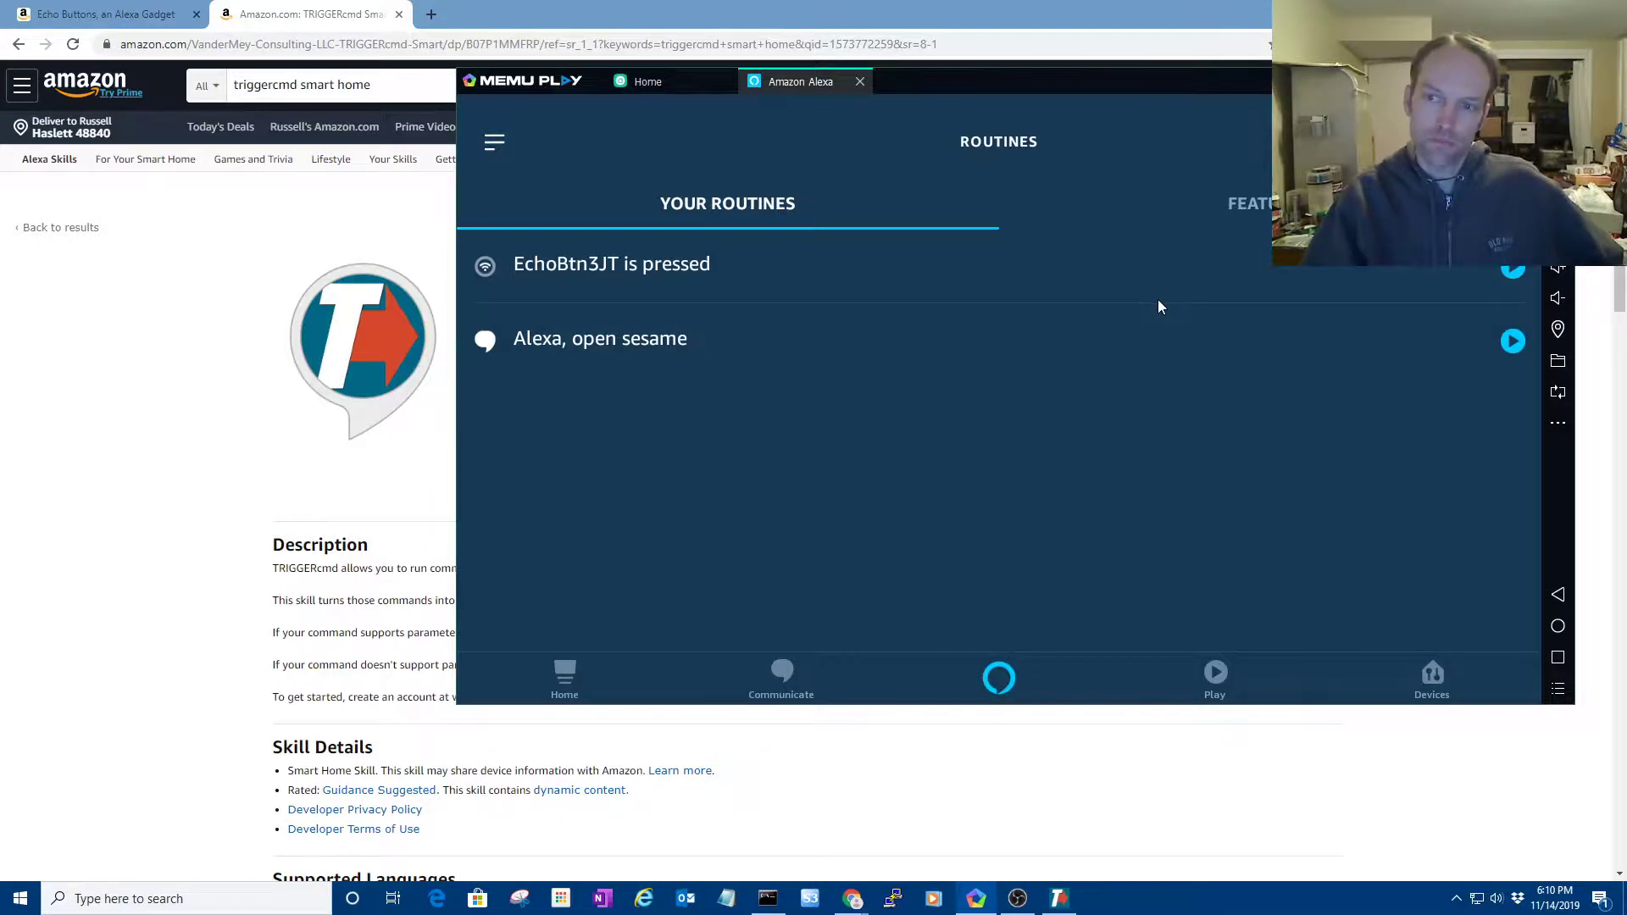
{"action": "mouse_move", "coordinate": [1006, 422]}
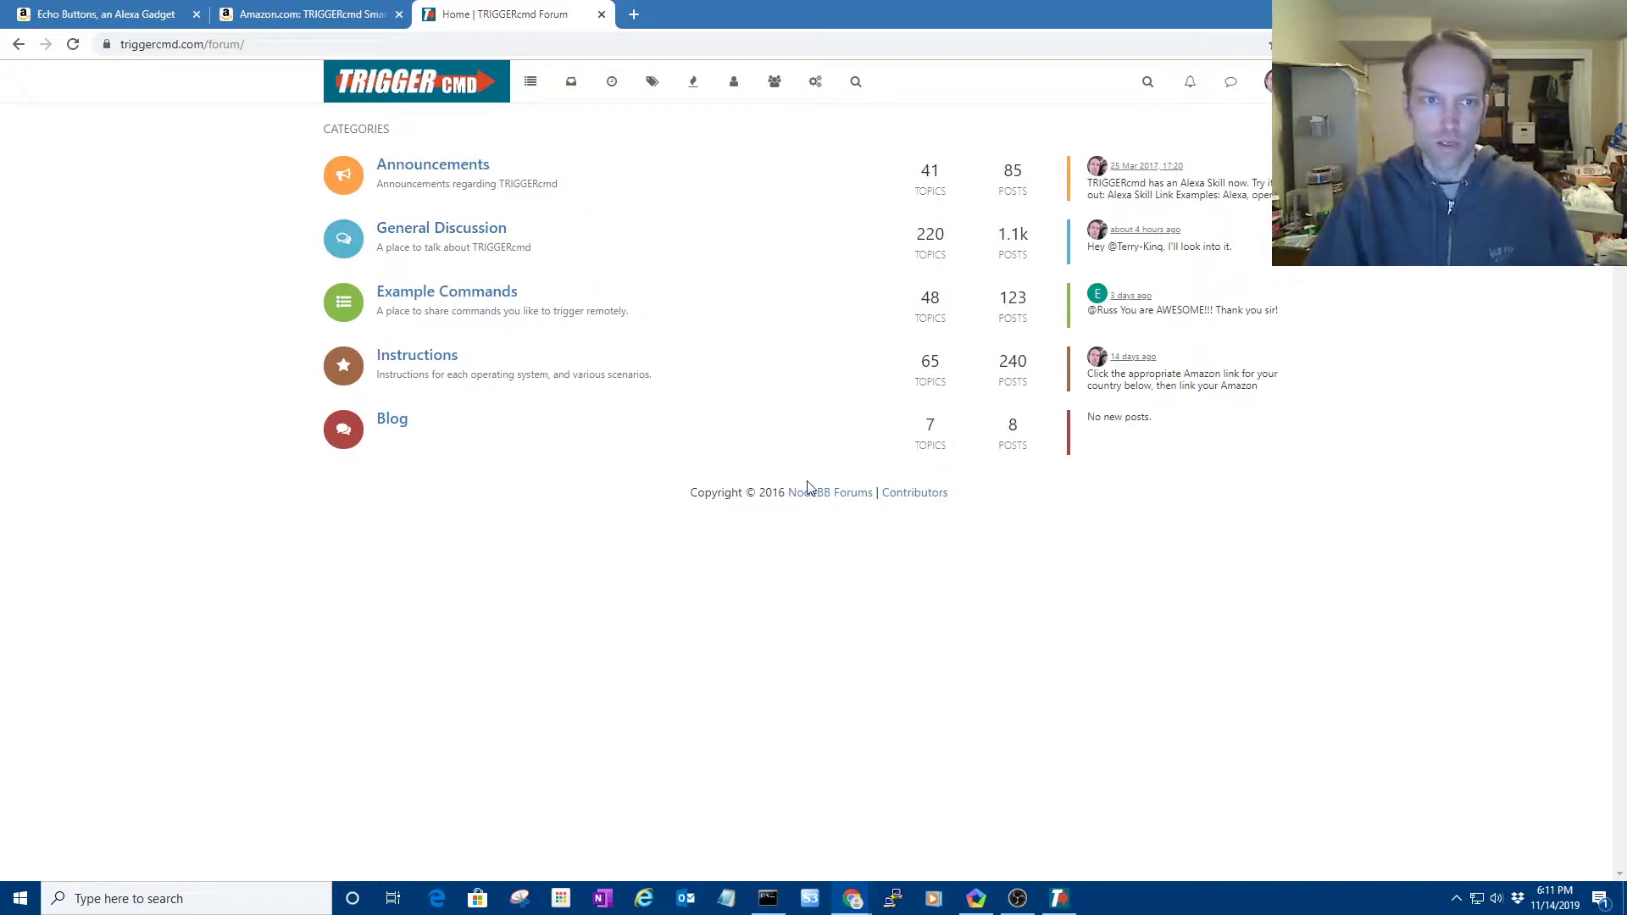
{"action": "mouse_move", "coordinate": [59, 304]}
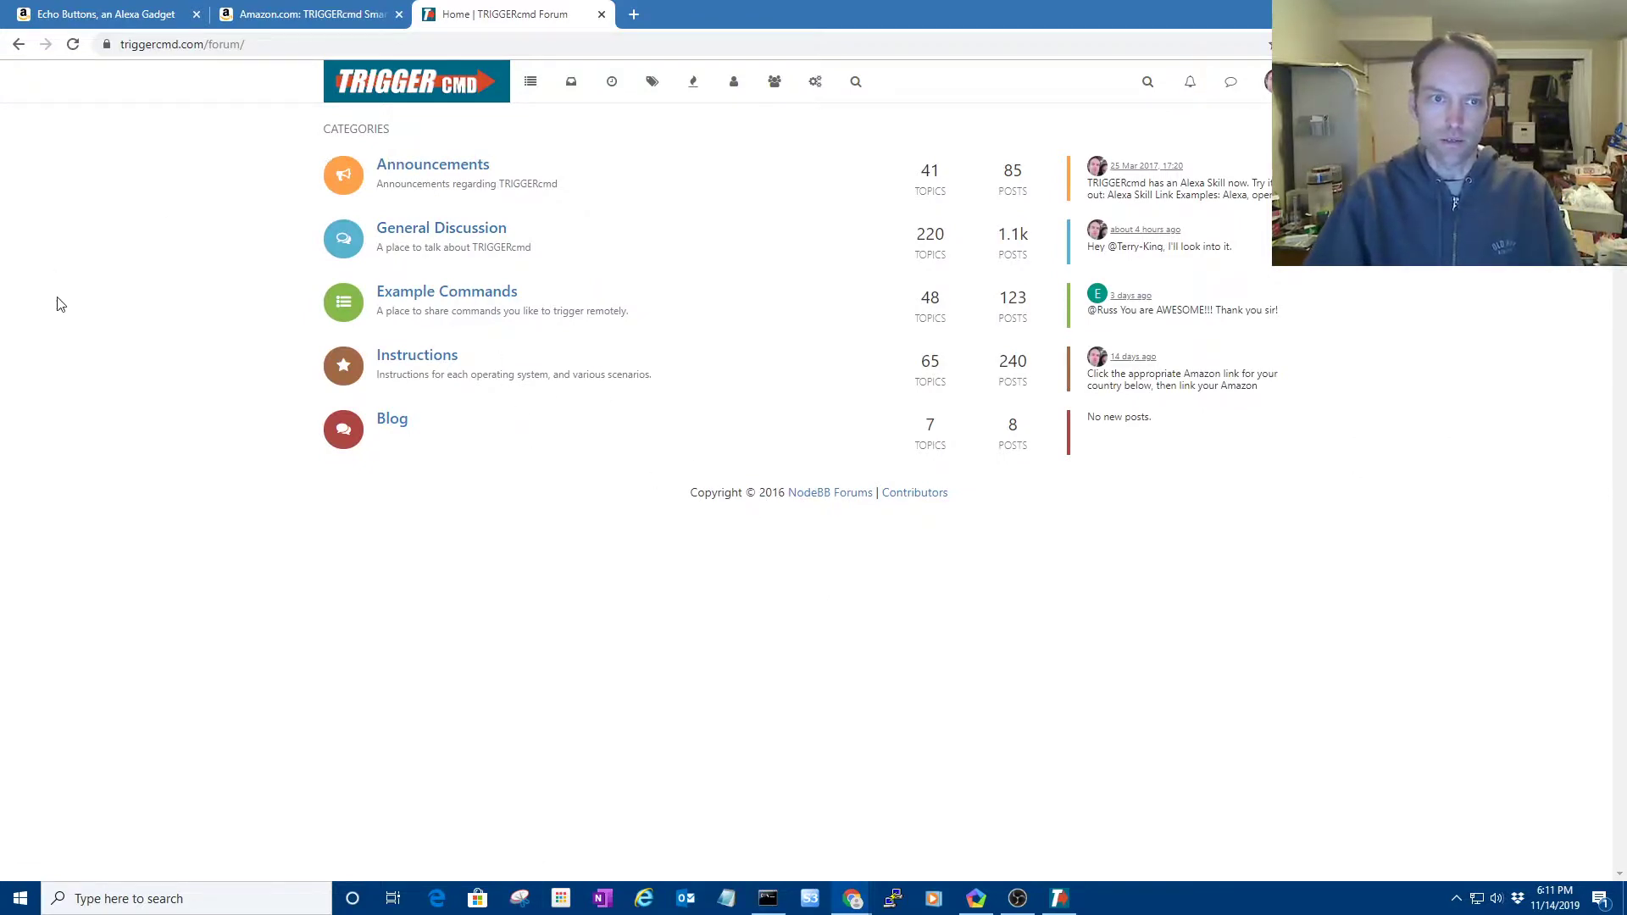
{"action": "mouse_move", "coordinate": [259, 171]}
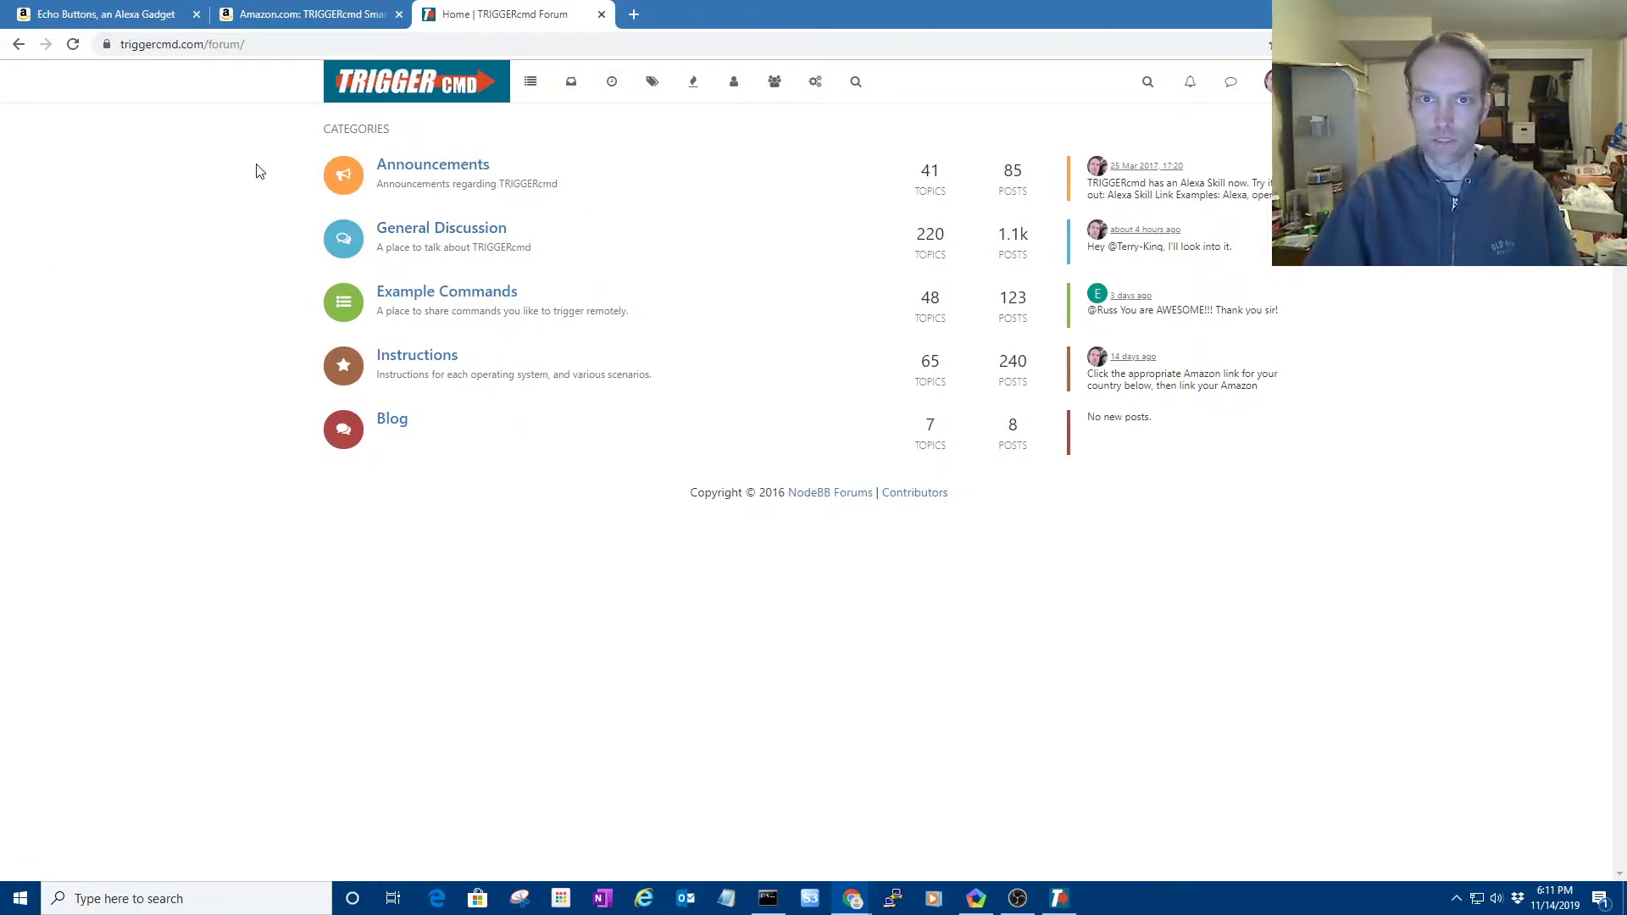